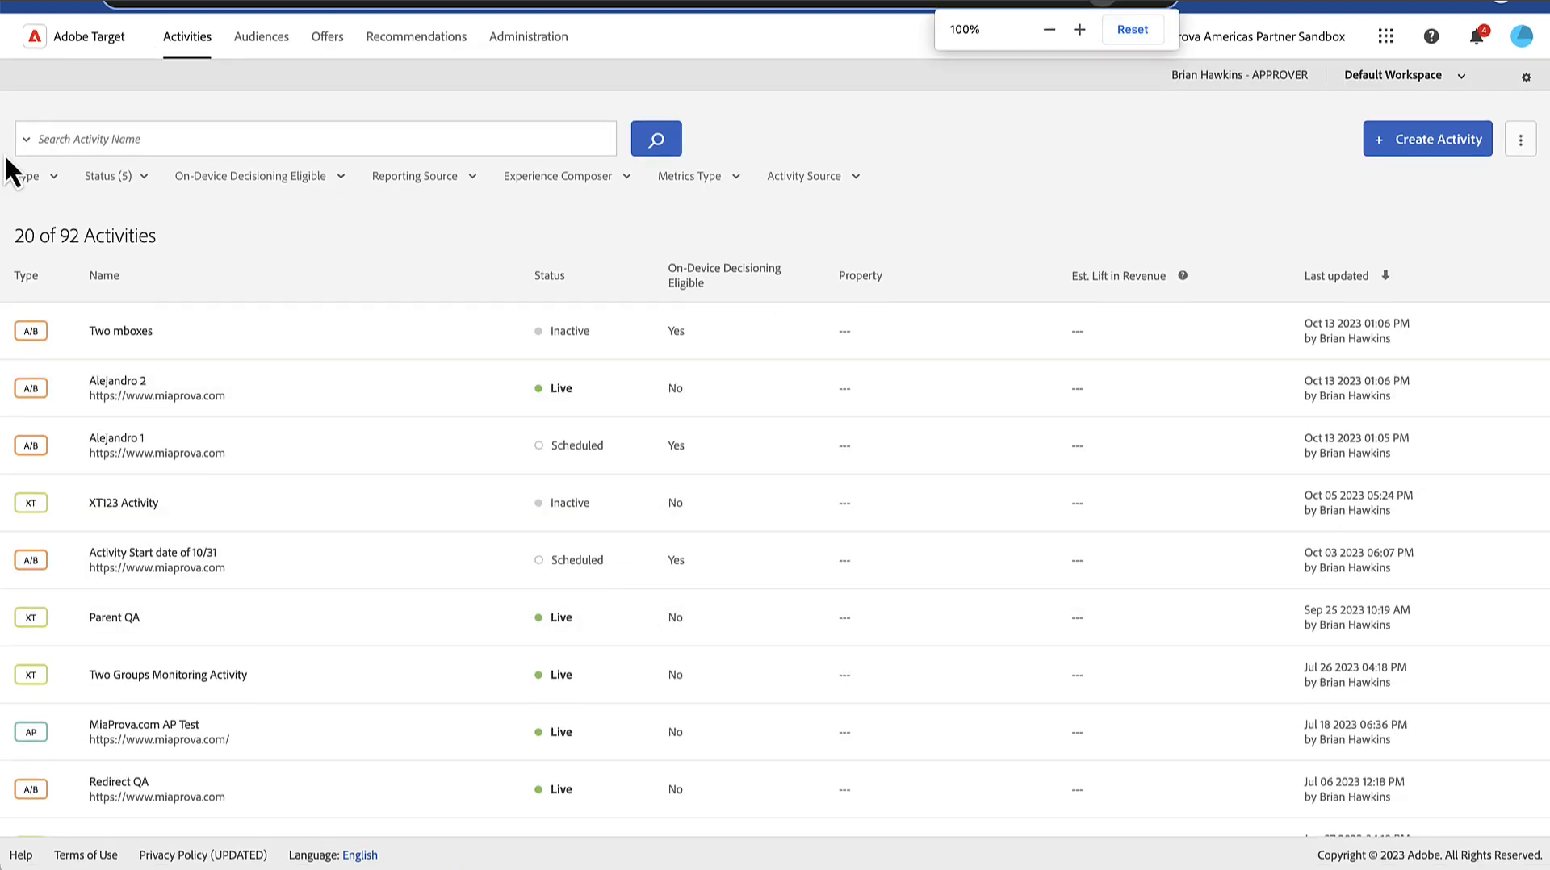
# Tick an extra status in the Status filter so the list reads 40 of 92 activities.
pyautogui.click(110, 176)
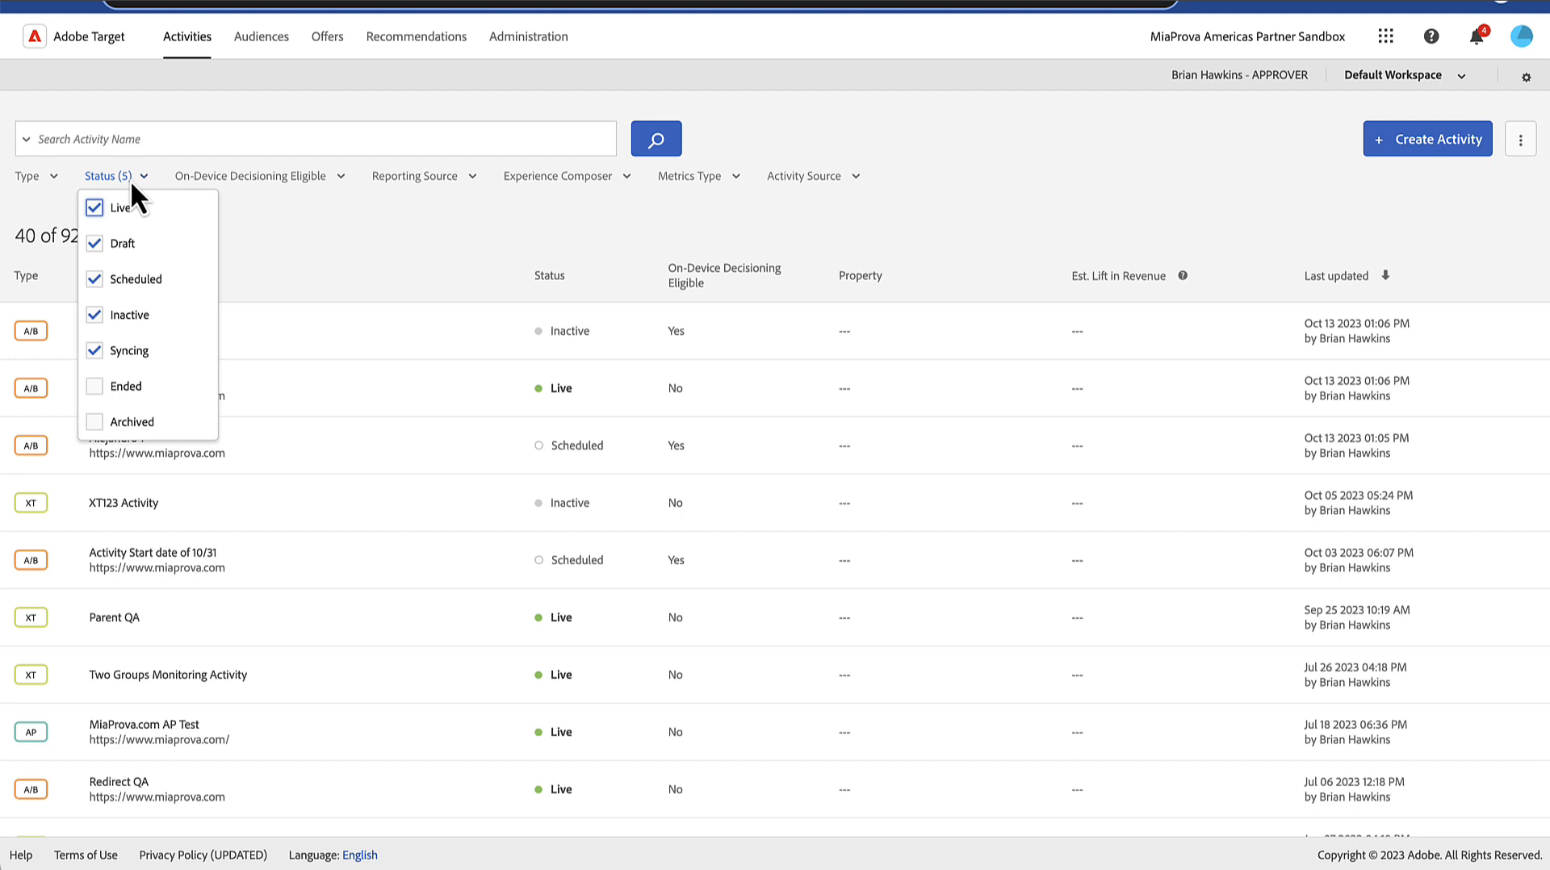
pyautogui.click(420, 176)
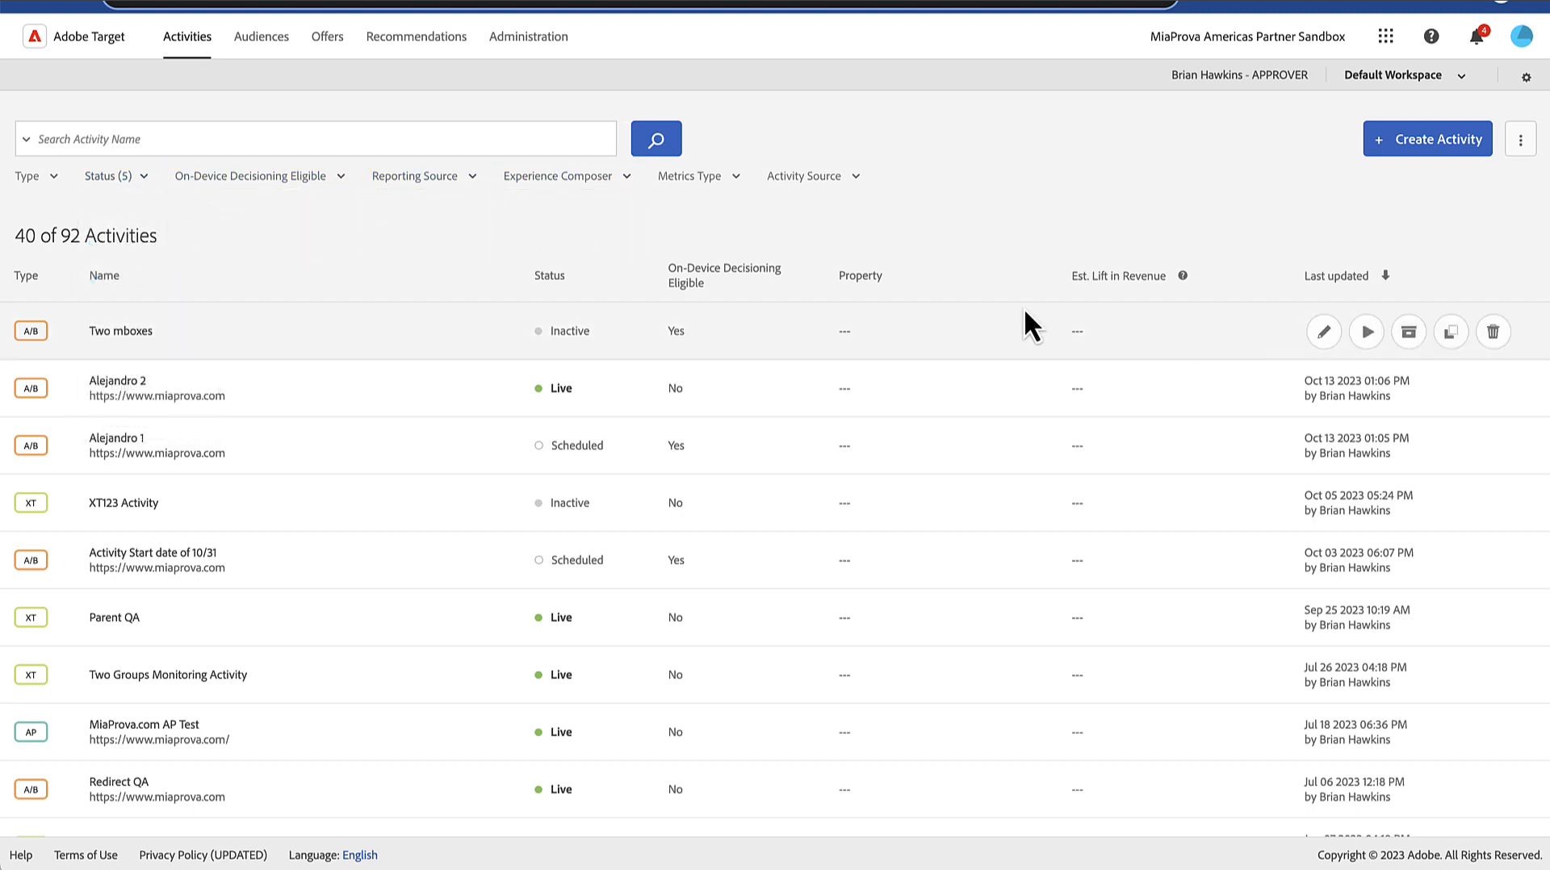
pyautogui.click(1521, 138)
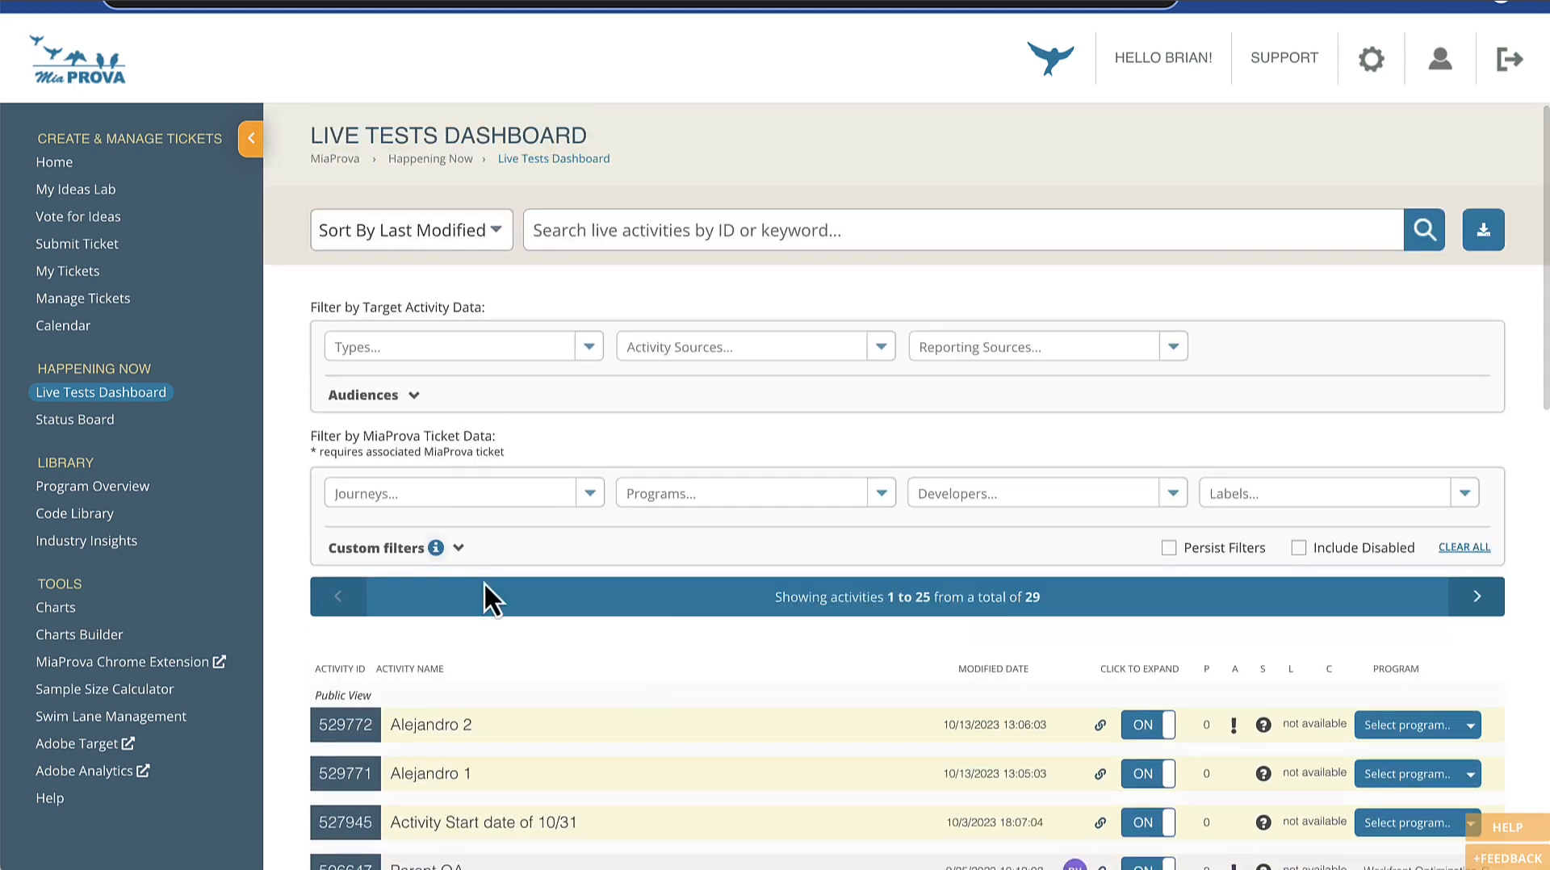
pyautogui.scroll(-3)
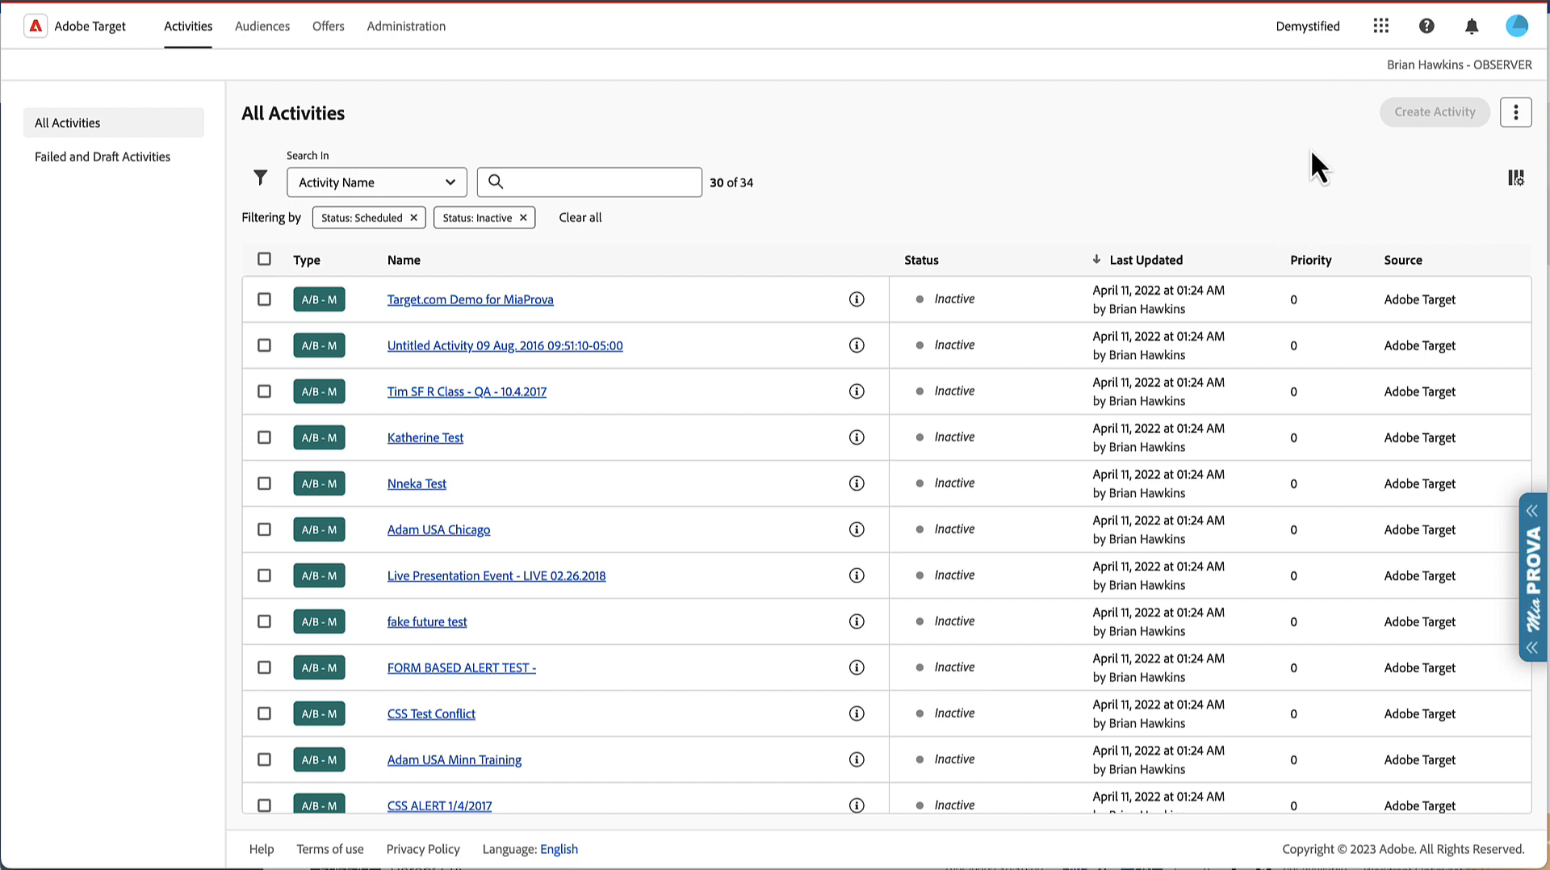
pyautogui.moveTo(800, 238)
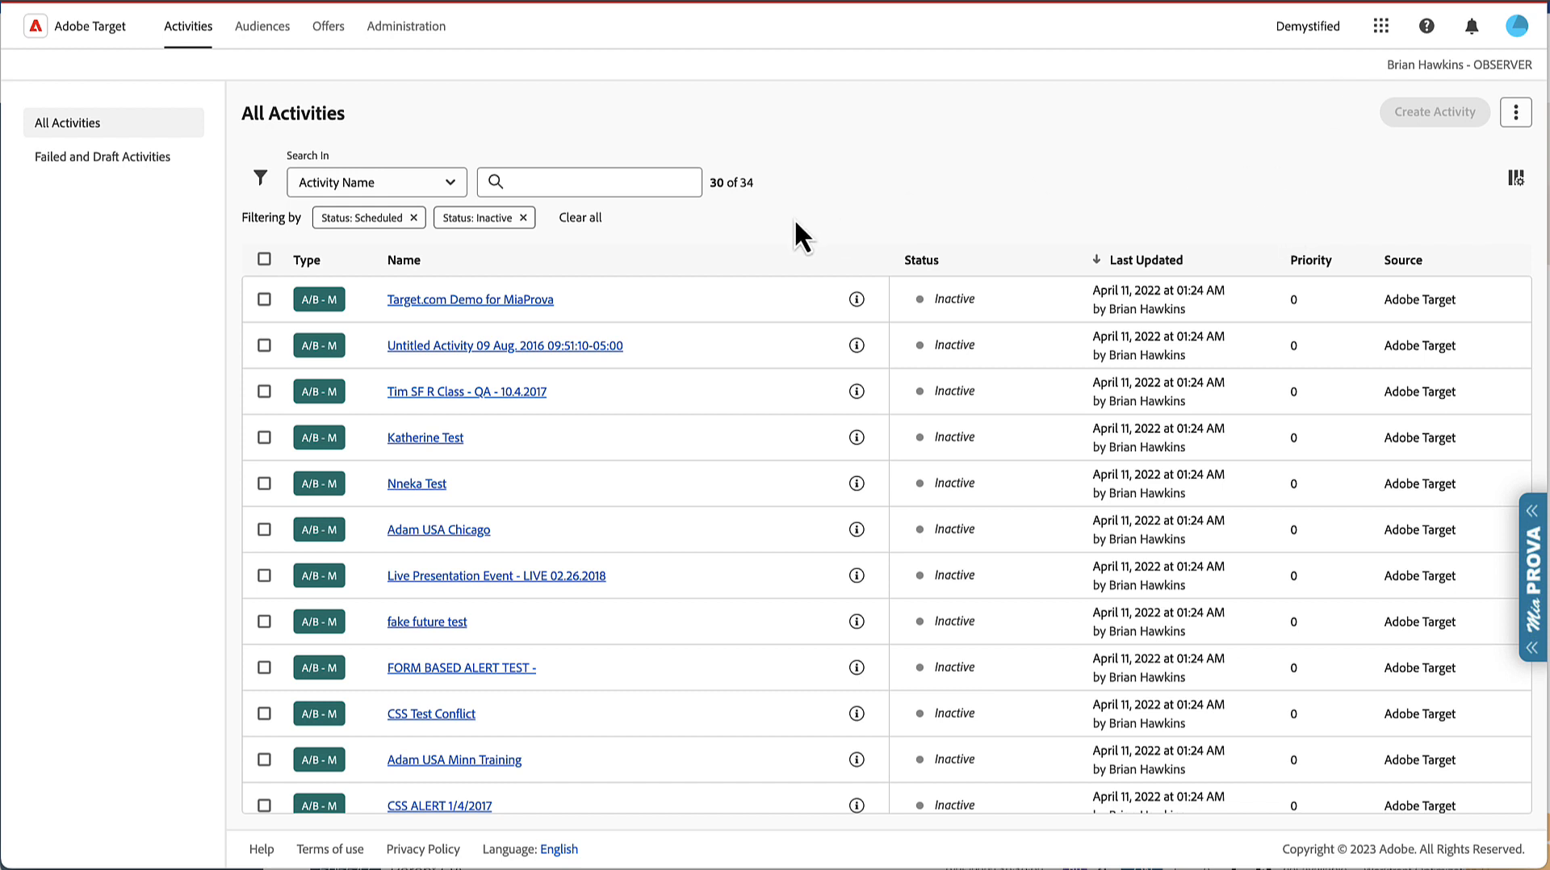
pyautogui.moveTo(102, 216)
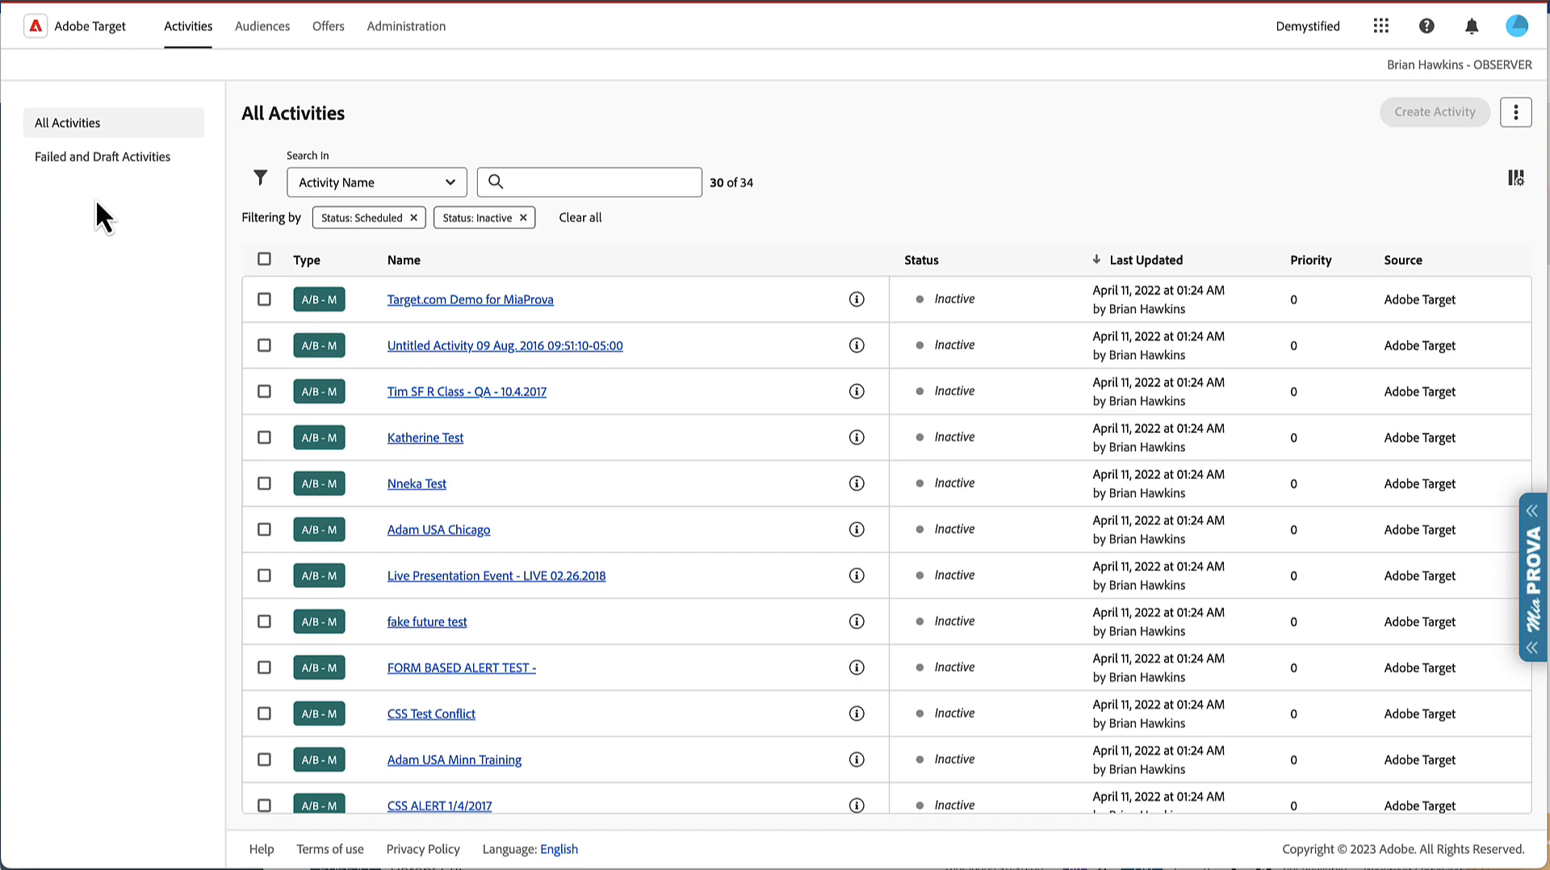
pyautogui.moveTo(1291, 246)
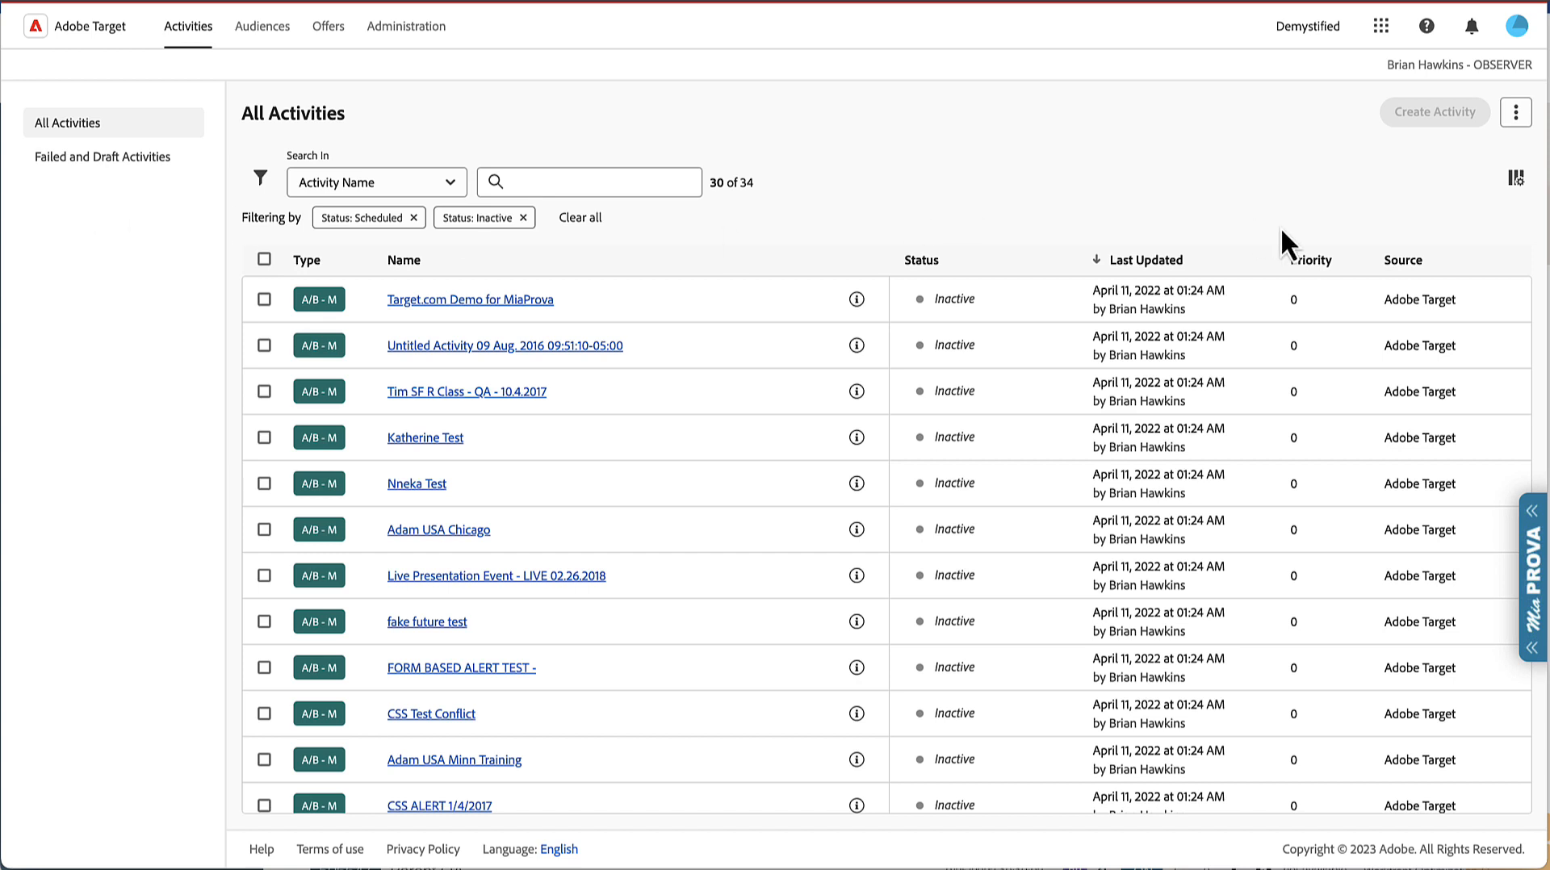
pyautogui.moveTo(1087, 453)
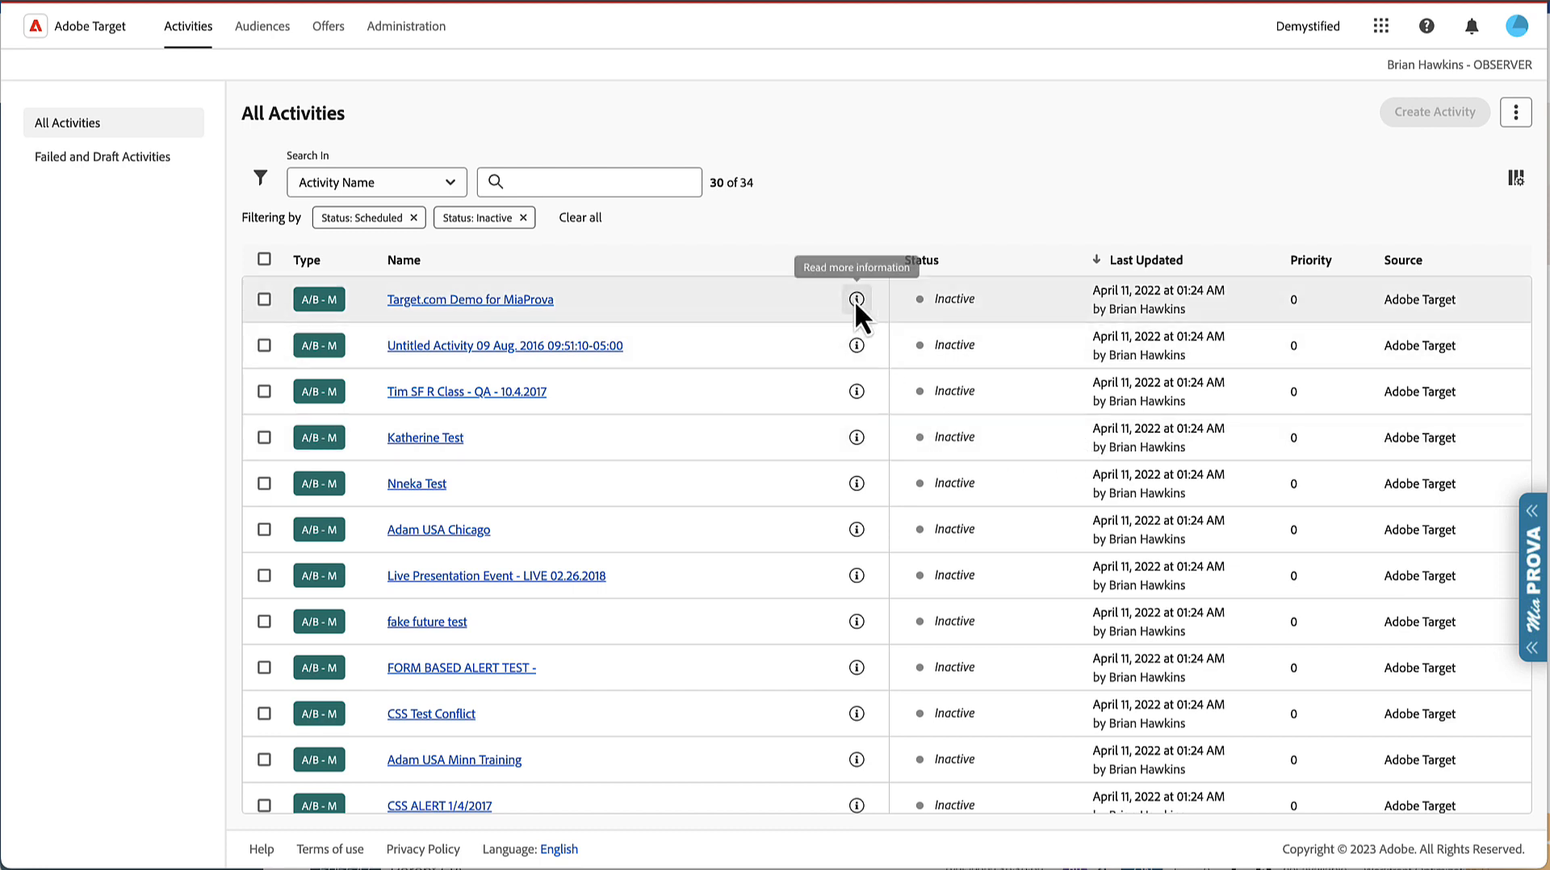
pyautogui.click(855, 298)
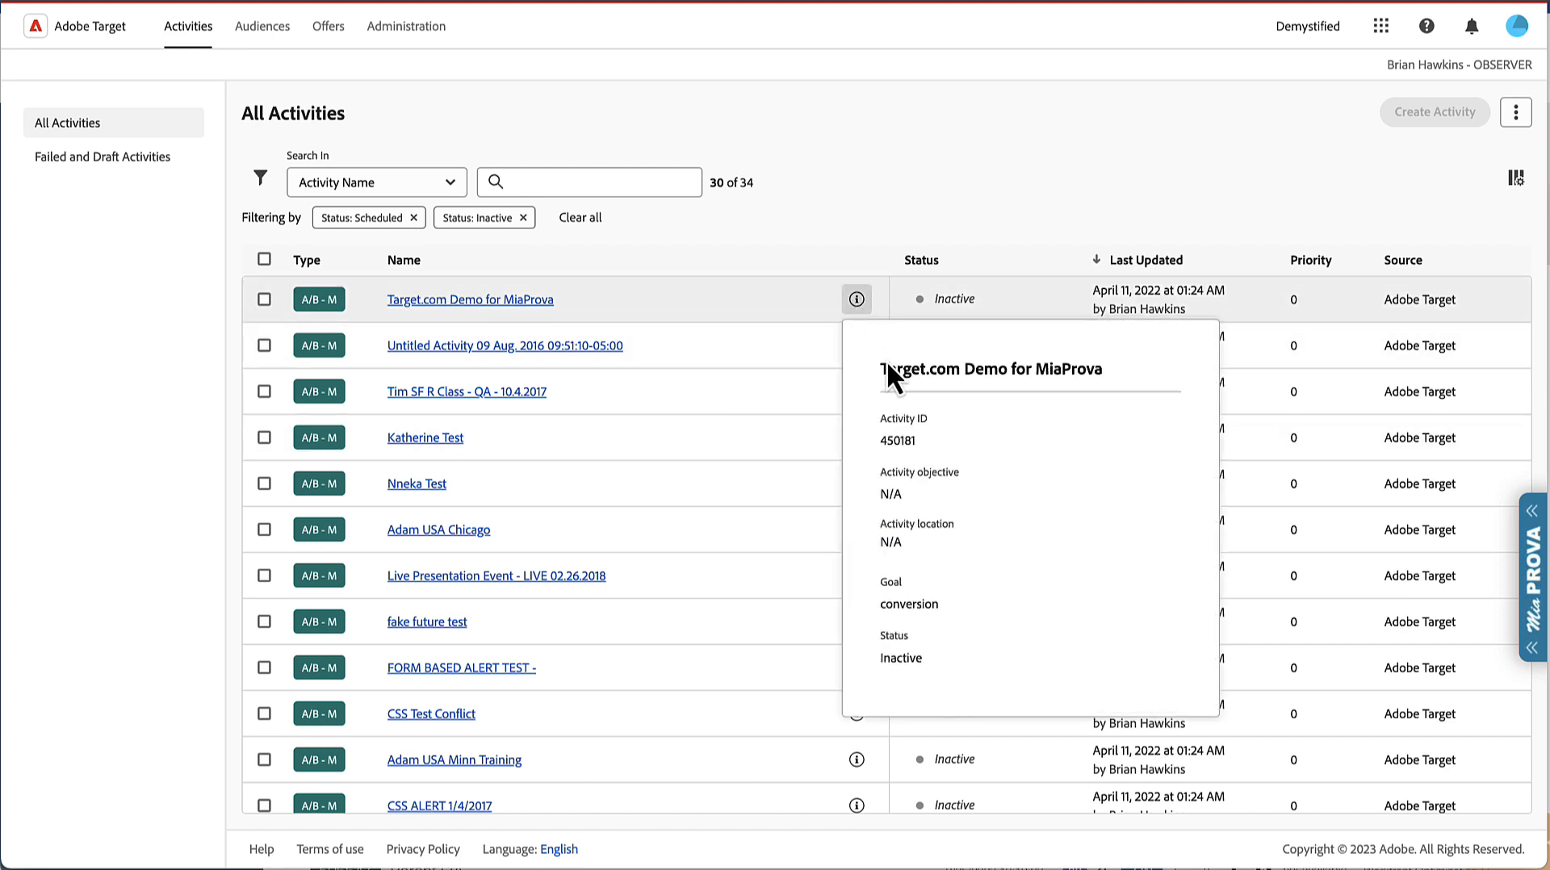
pyautogui.moveTo(1006, 201)
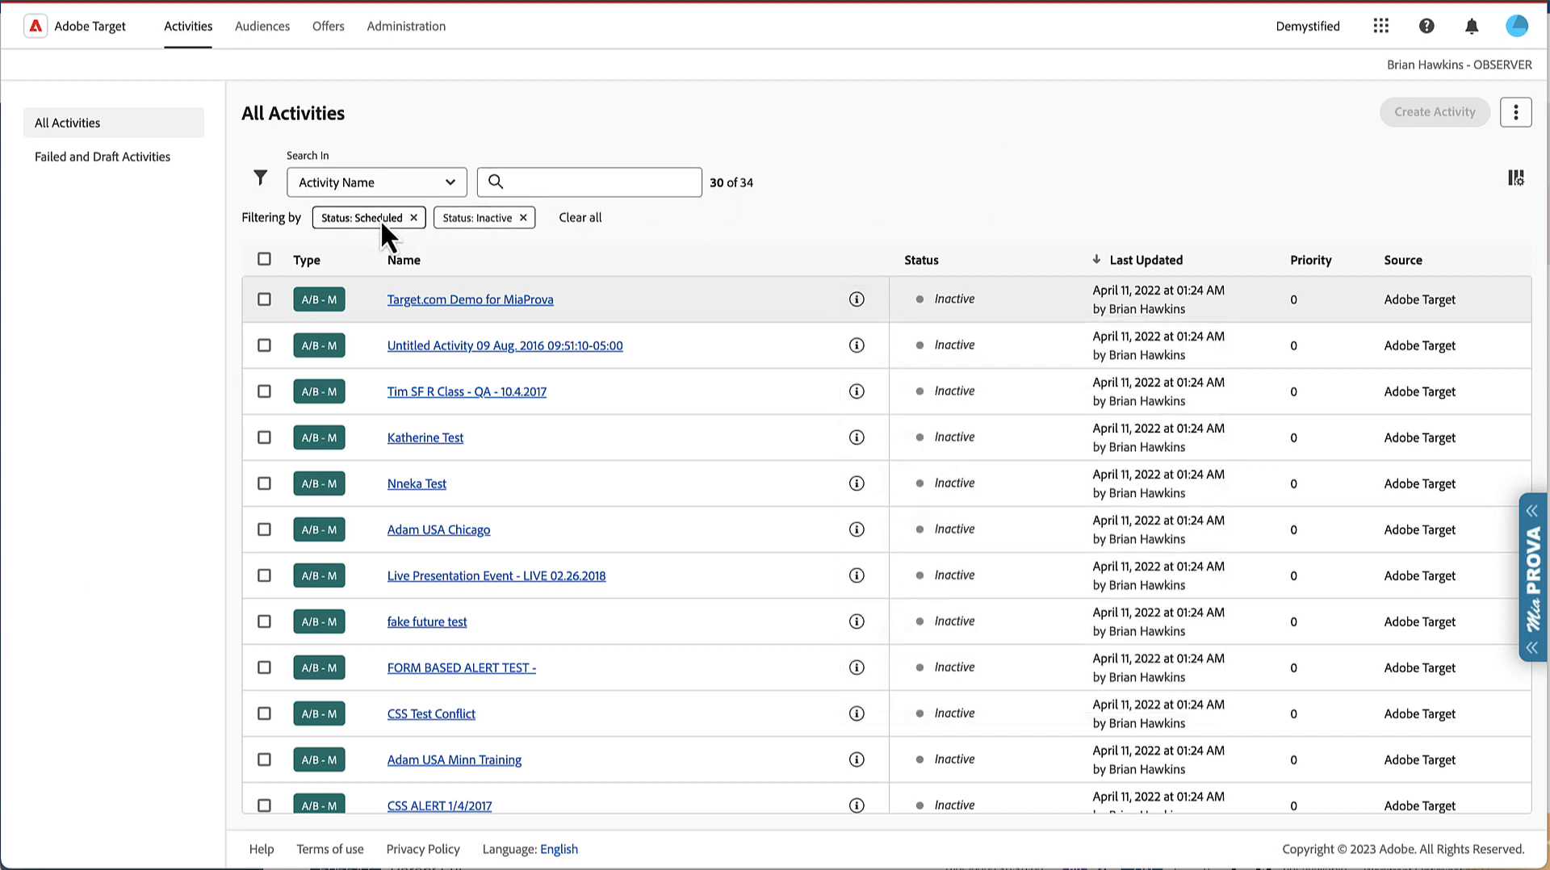
pyautogui.moveTo(539, 237)
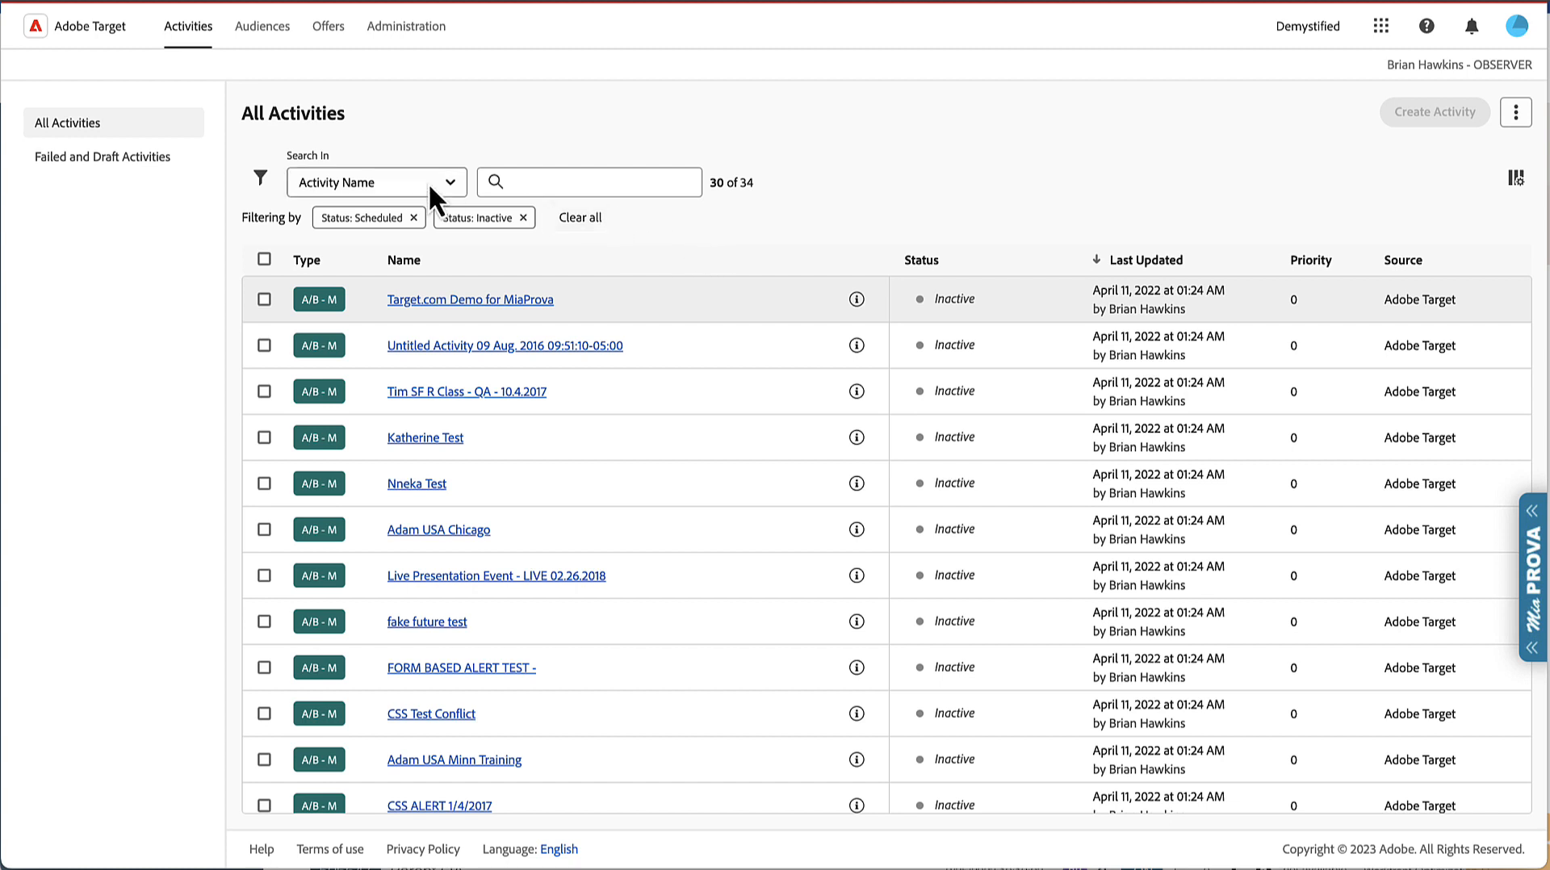
pyautogui.click(373, 182)
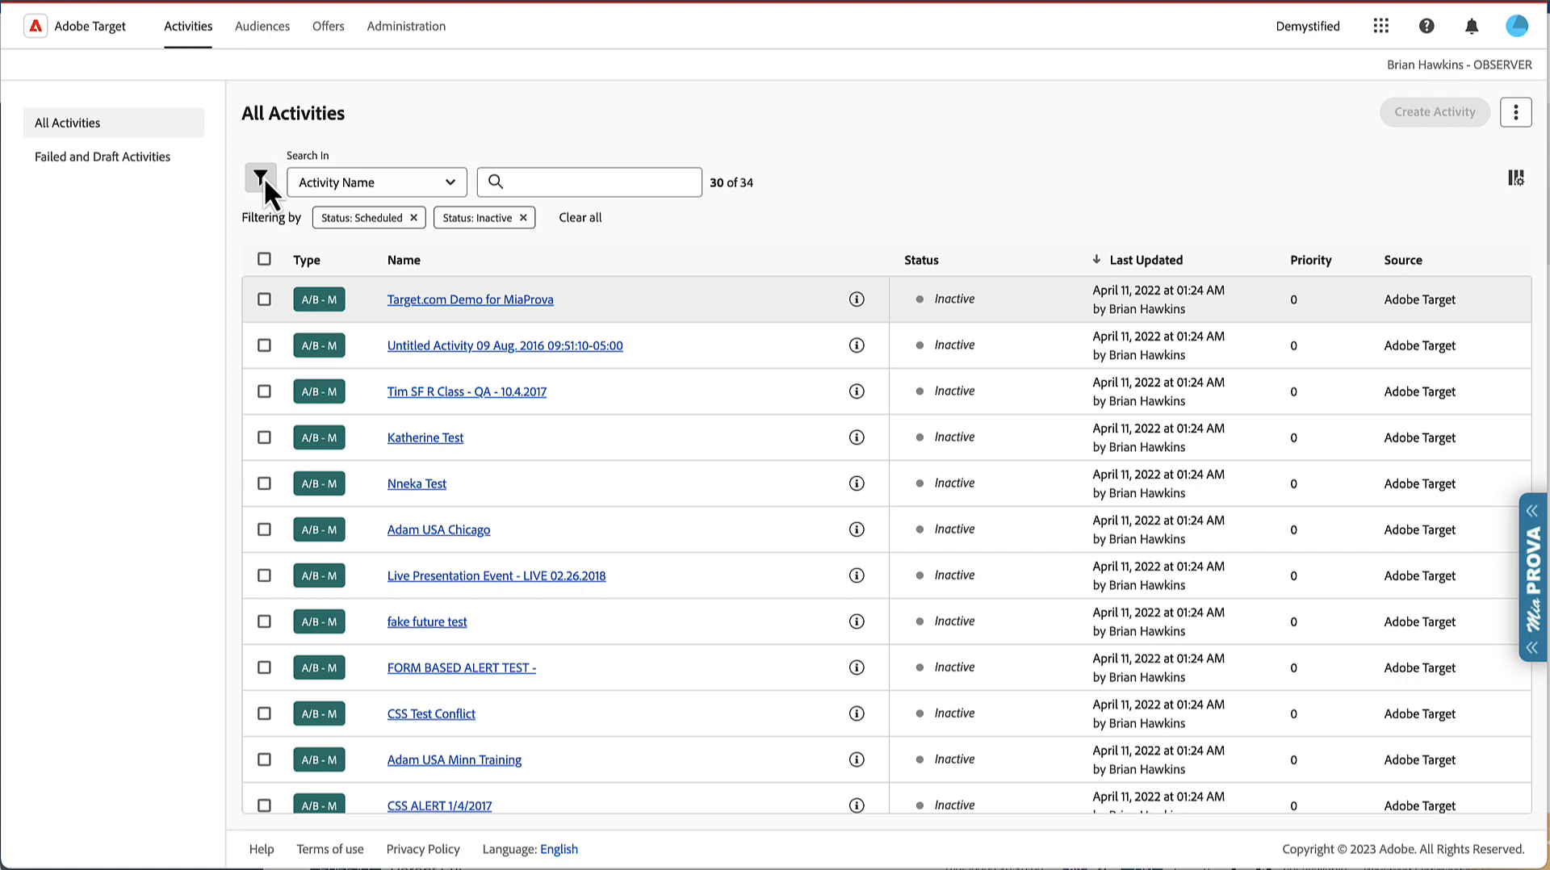
pyautogui.click(259, 182)
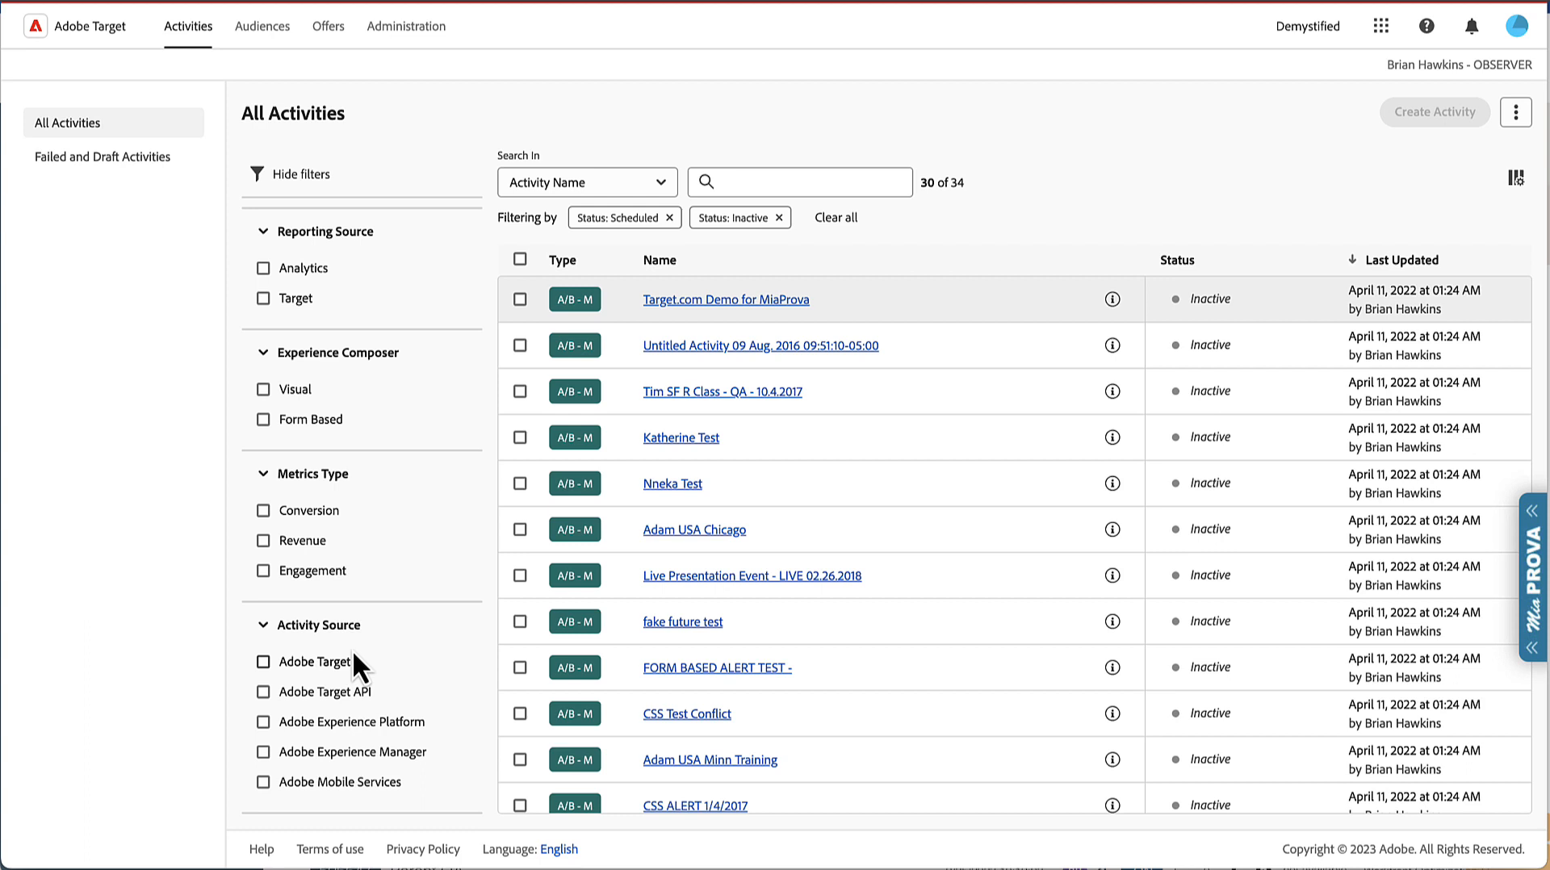
pyautogui.scroll(-3)
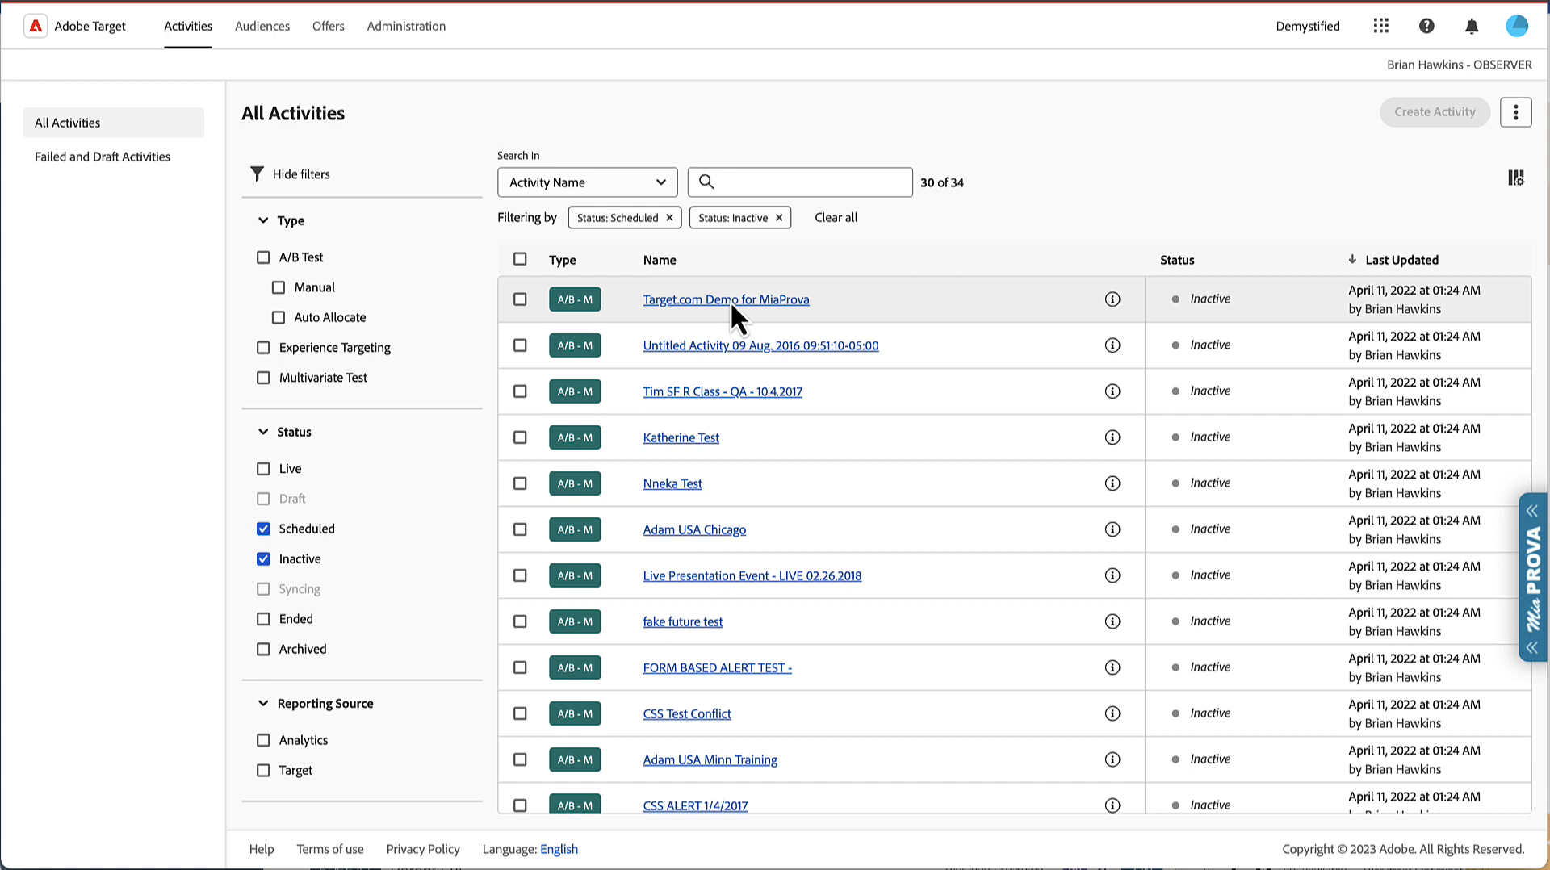
pyautogui.moveTo(769, 326)
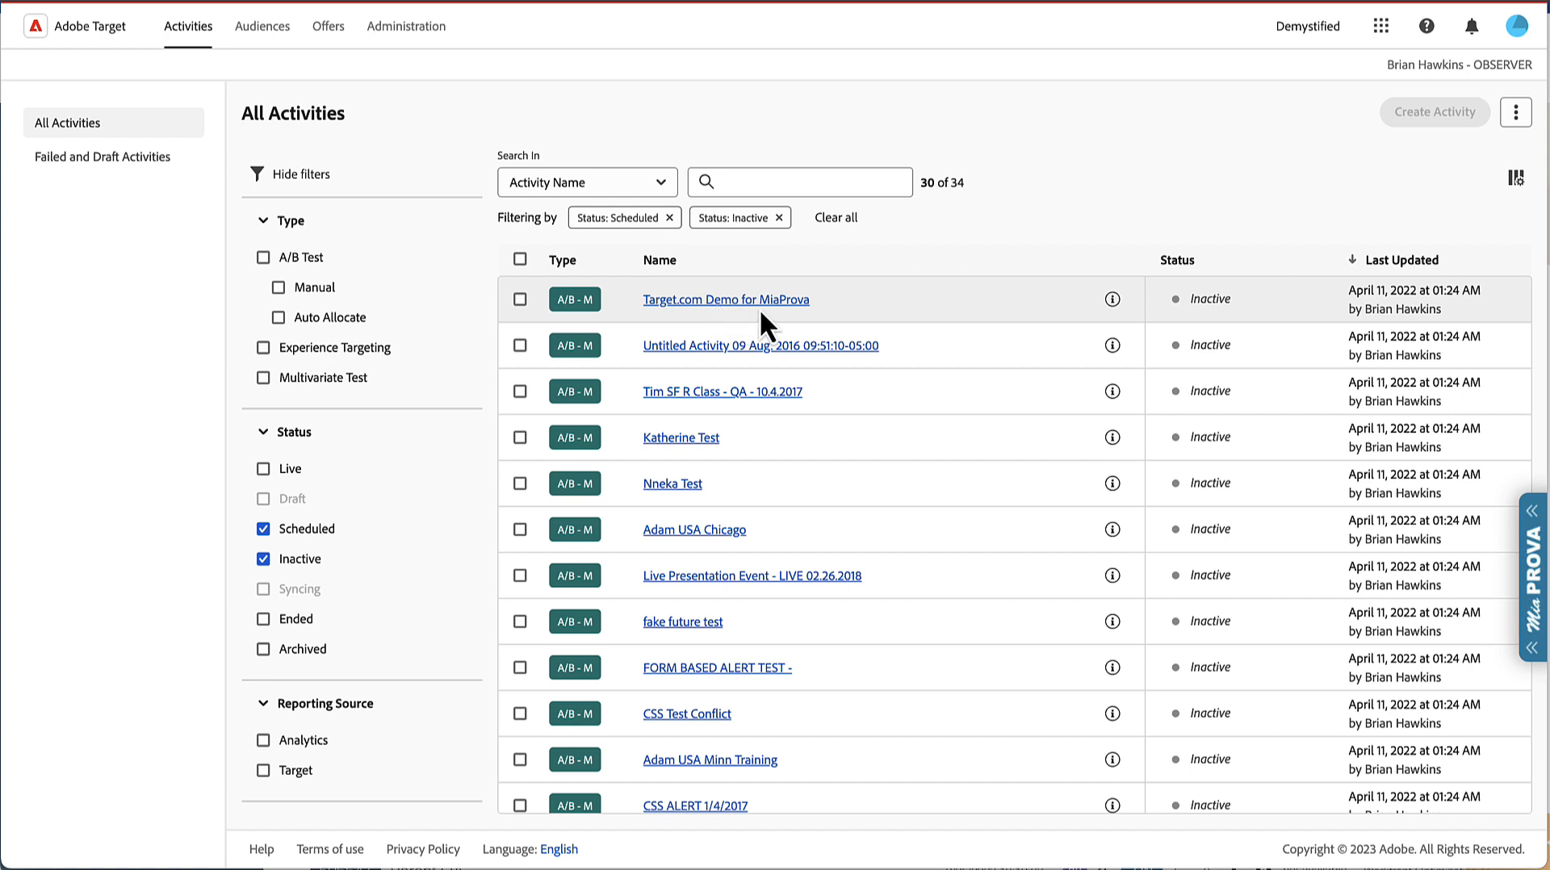
pyautogui.click(405, 26)
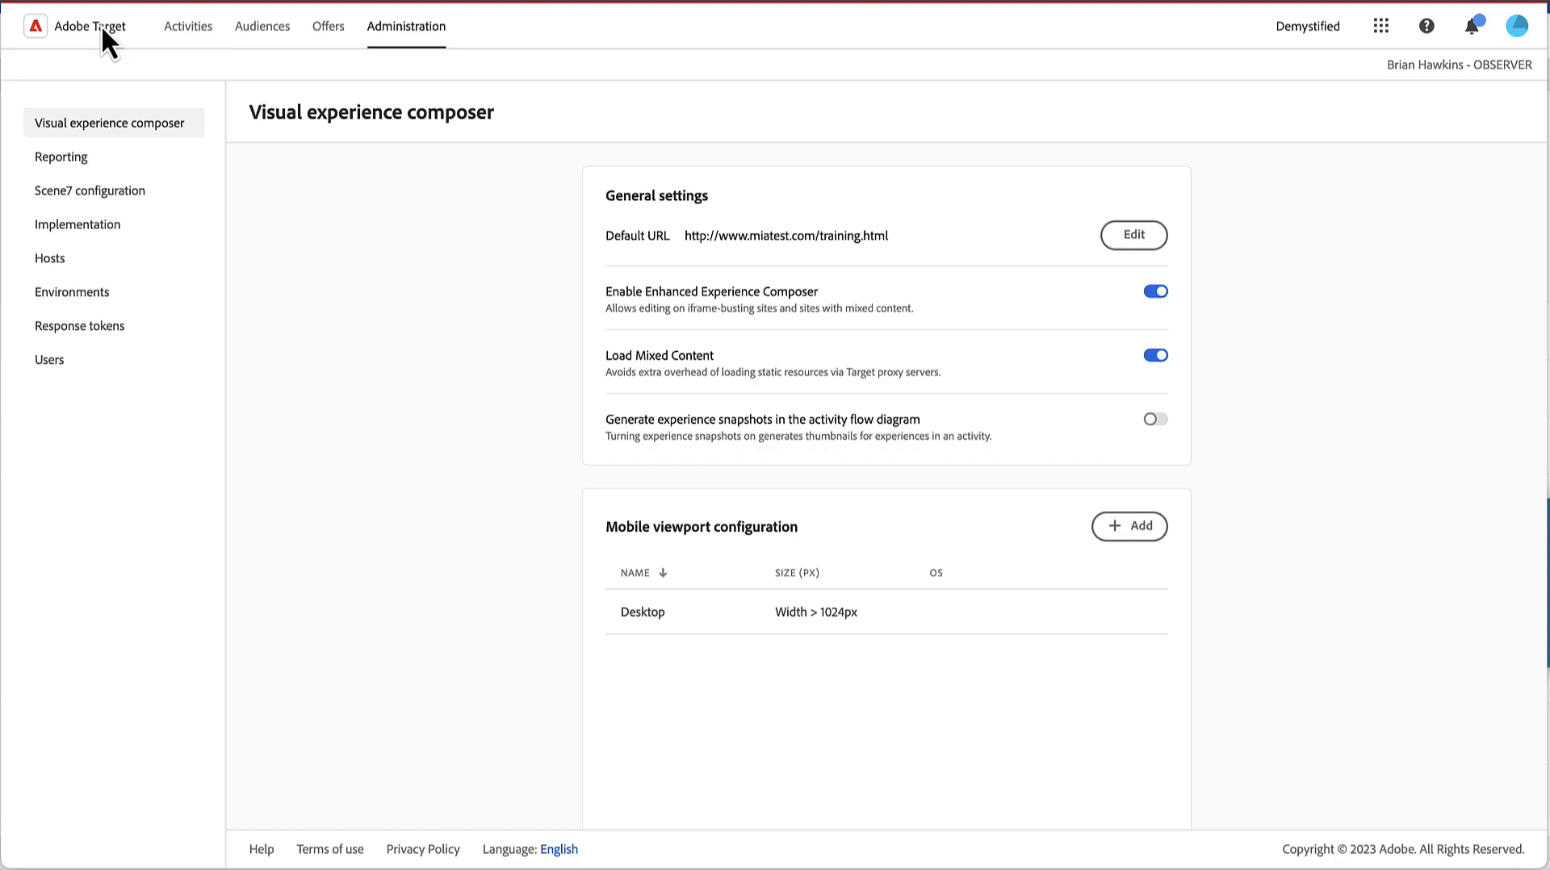
pyautogui.click(187, 26)
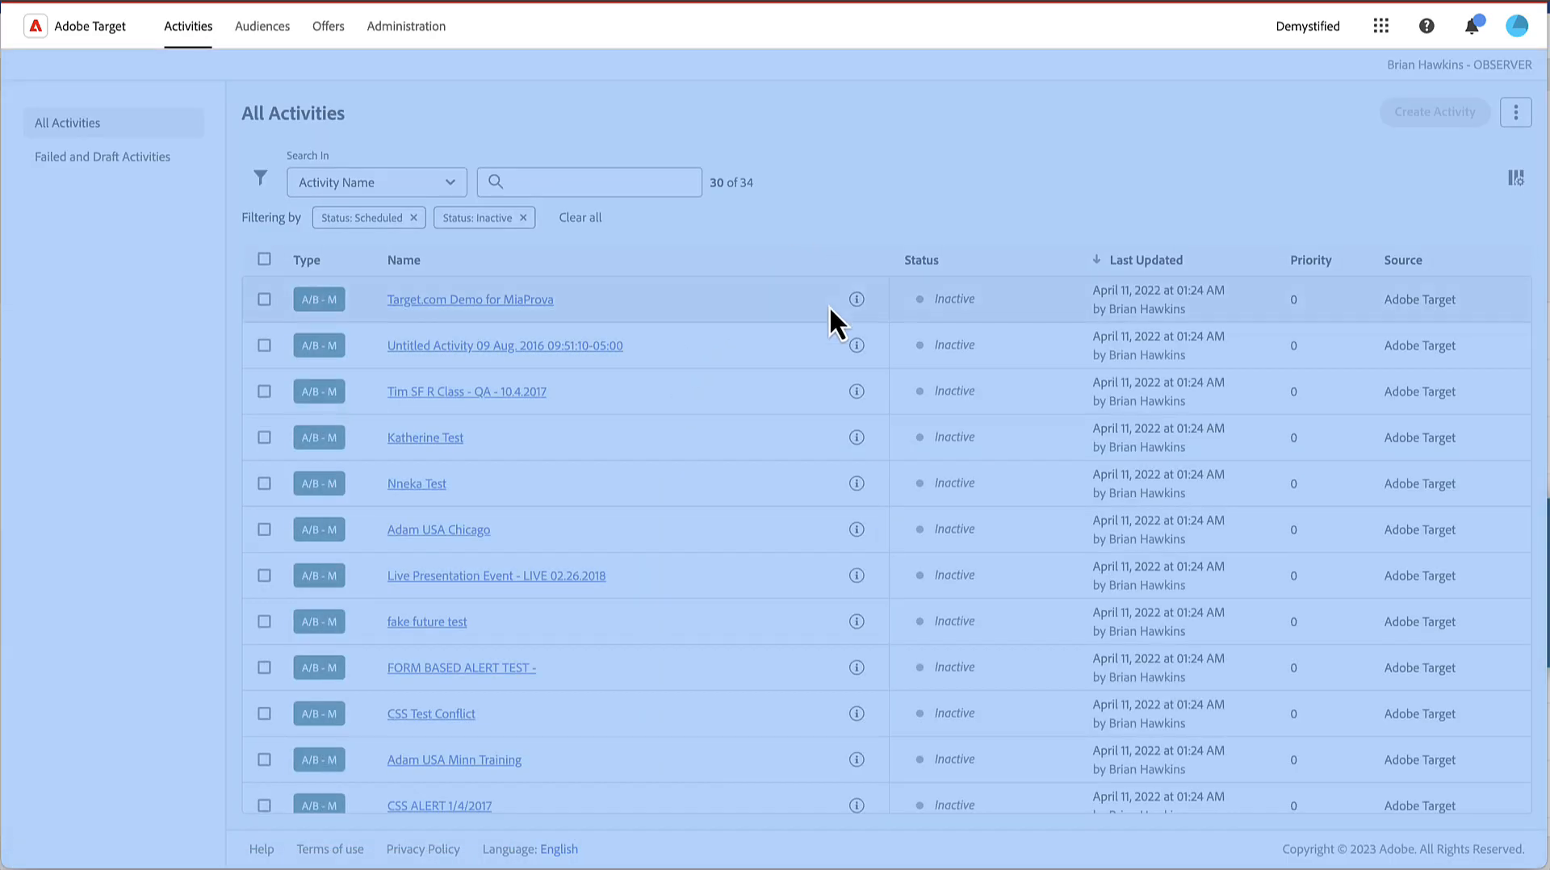
pyautogui.scroll(-3)
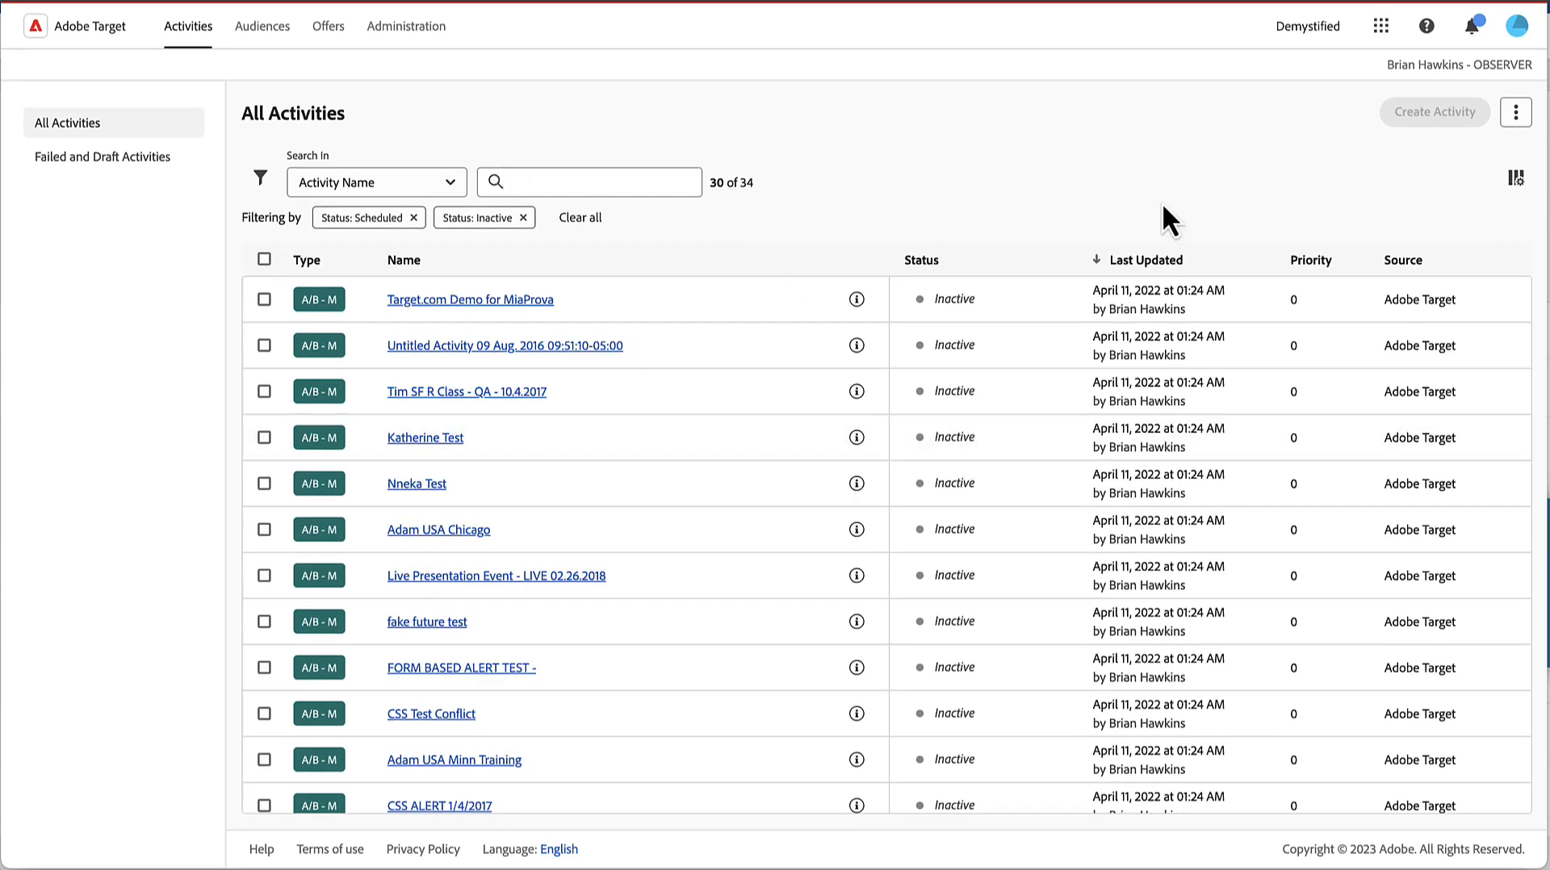
pyautogui.click(1520, 179)
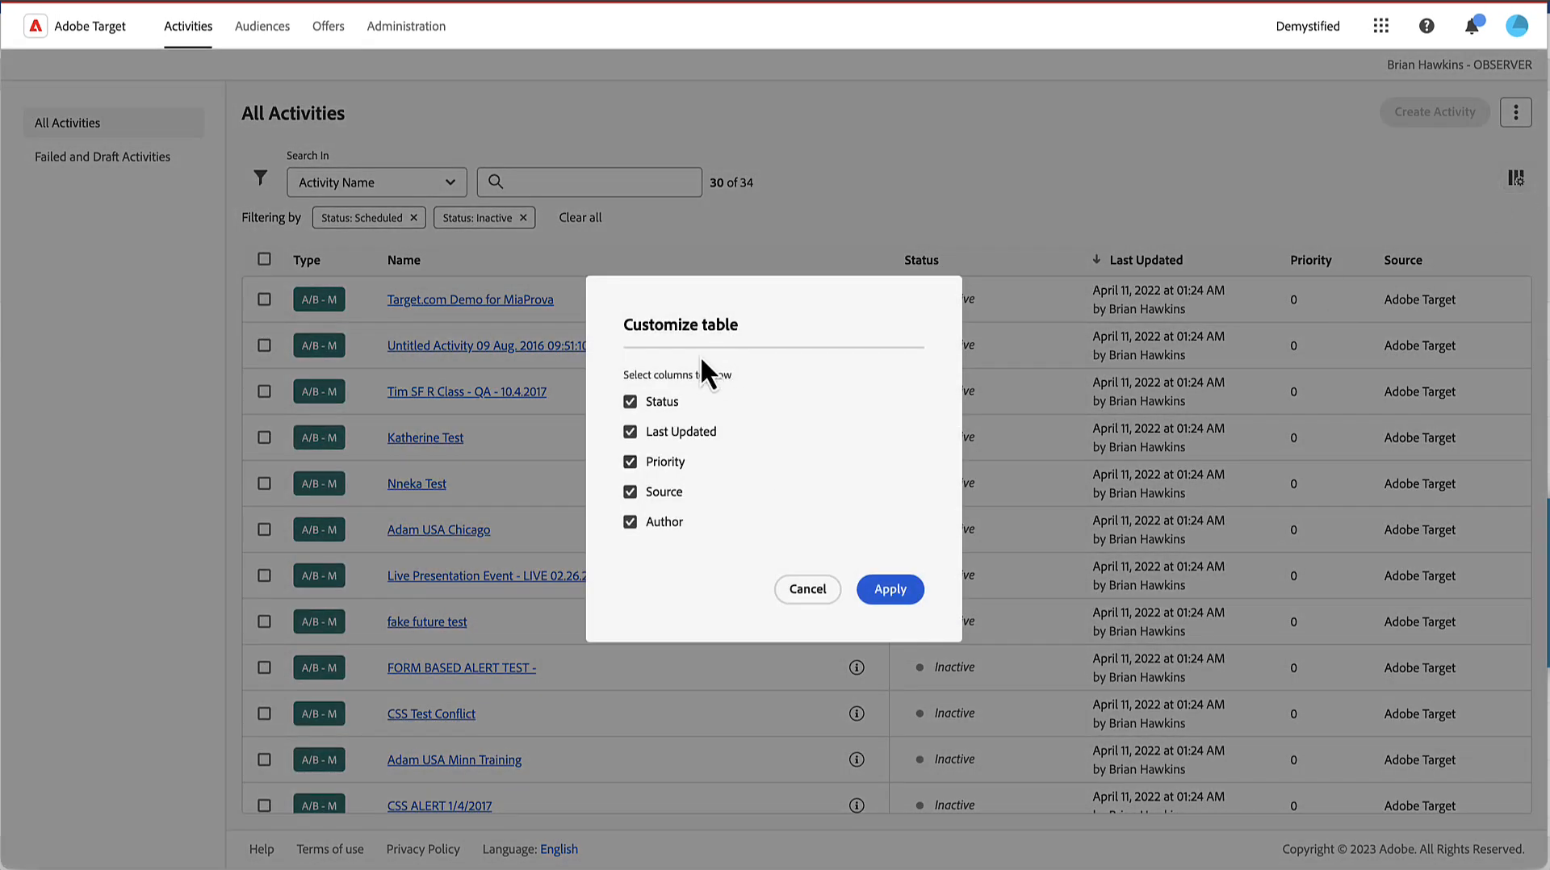
pyautogui.click(888, 588)
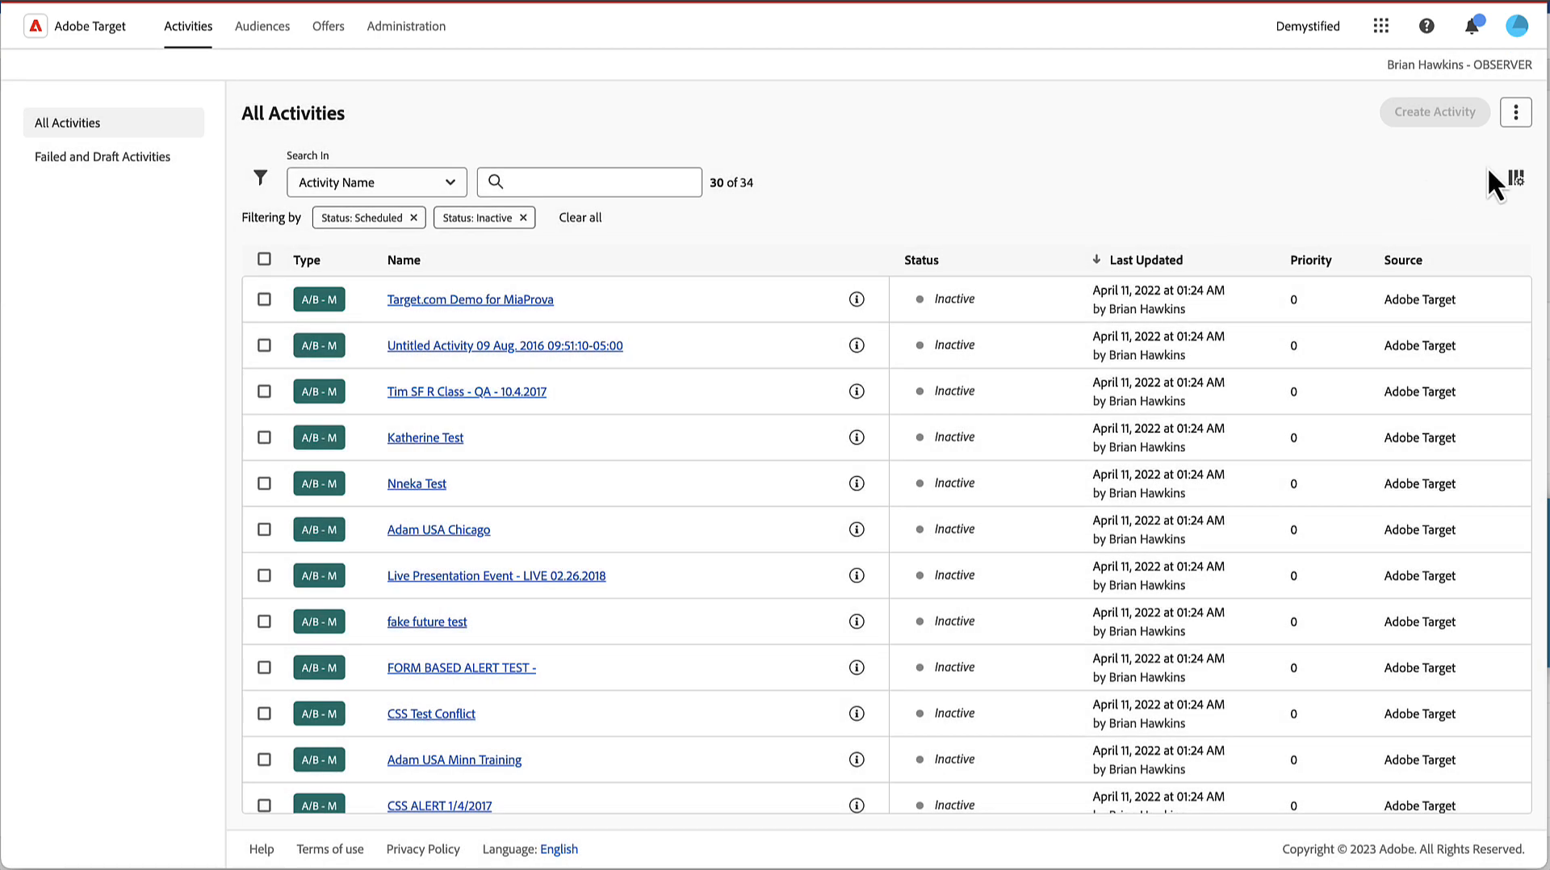
pyautogui.click(1517, 111)
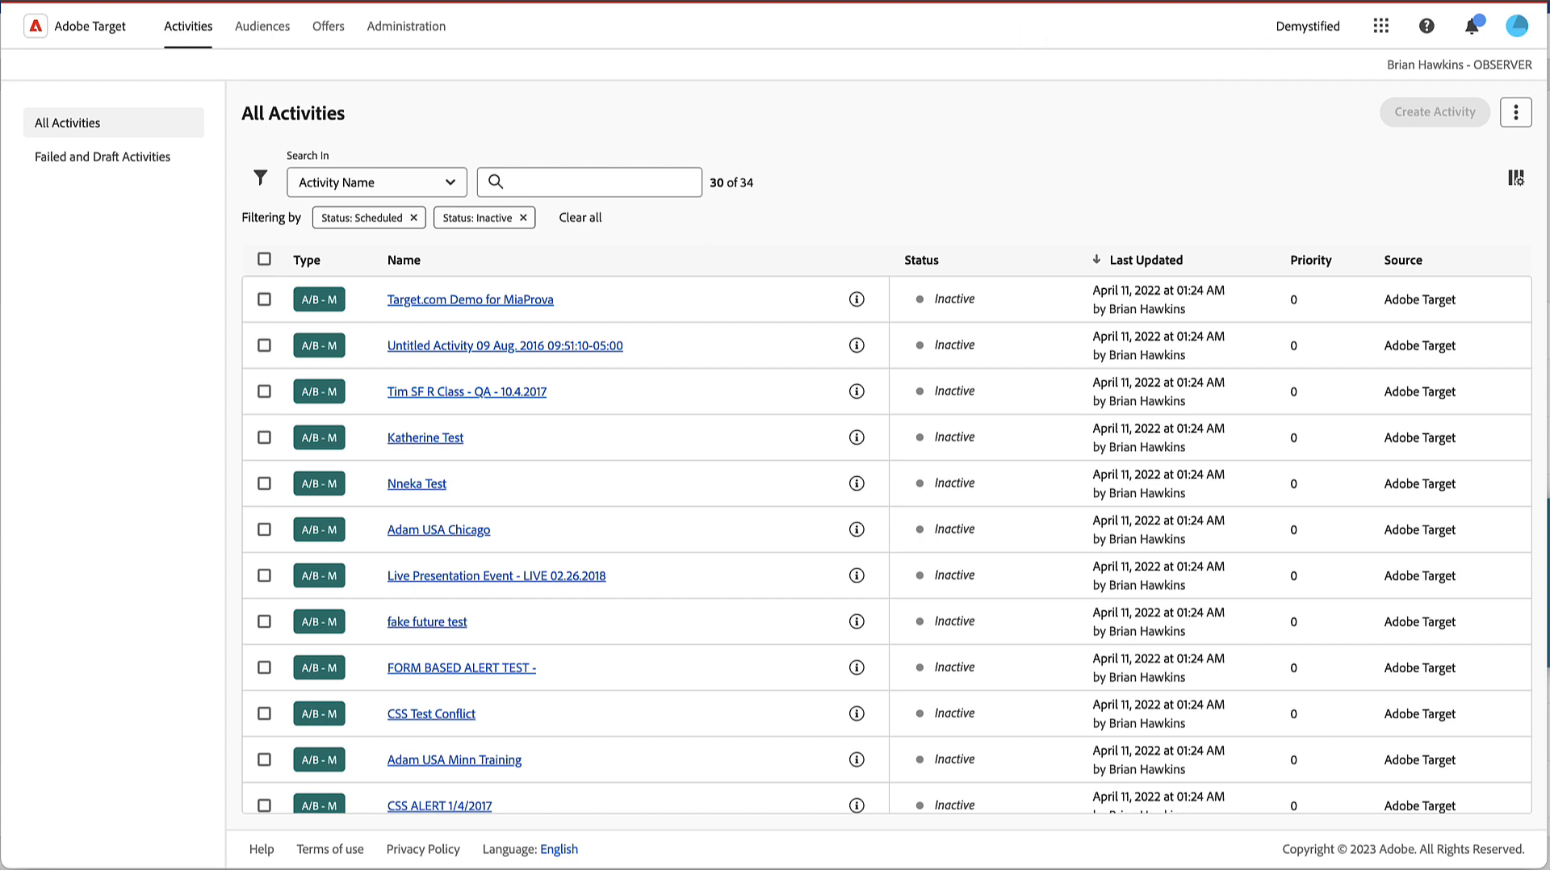
pyautogui.moveTo(89, 138)
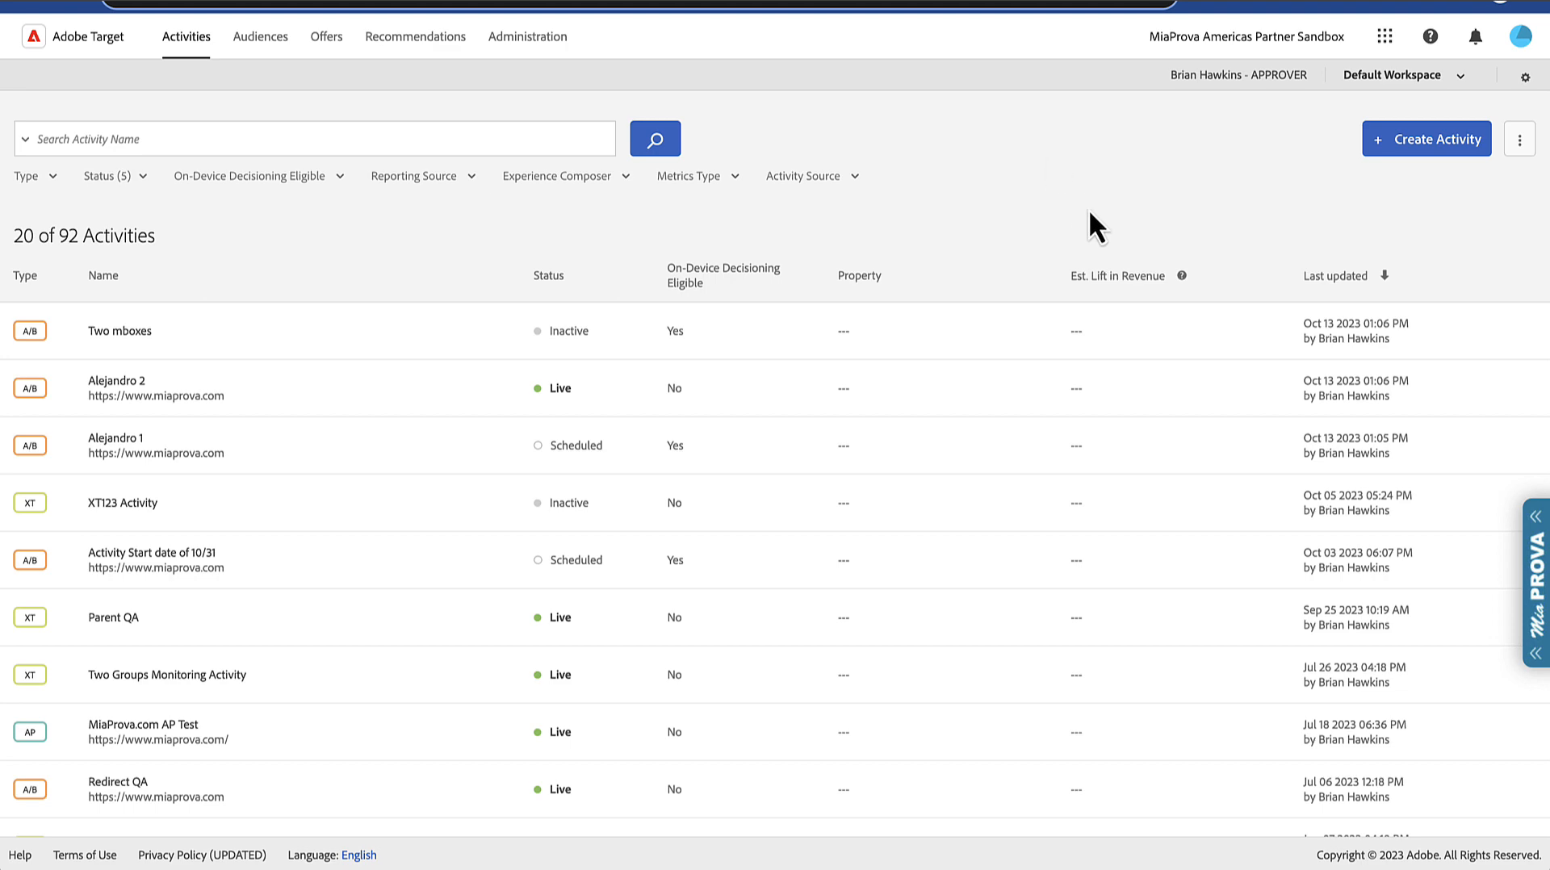
pyautogui.moveTo(1039, 696)
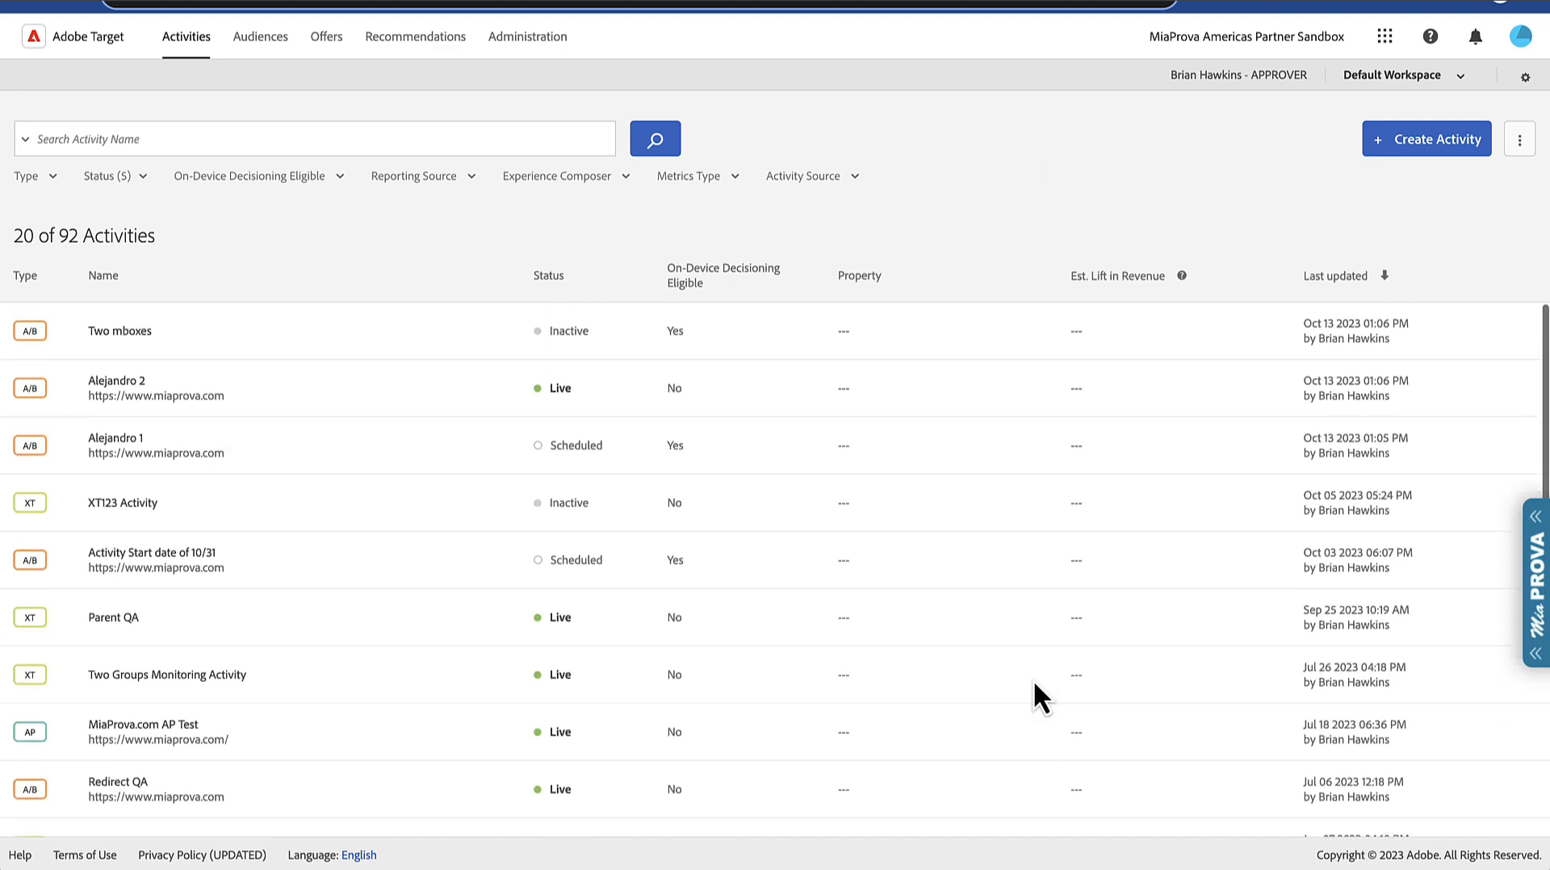
# Scroll the new All Activities table further down past its earlier rows.
pyautogui.scroll(-3)
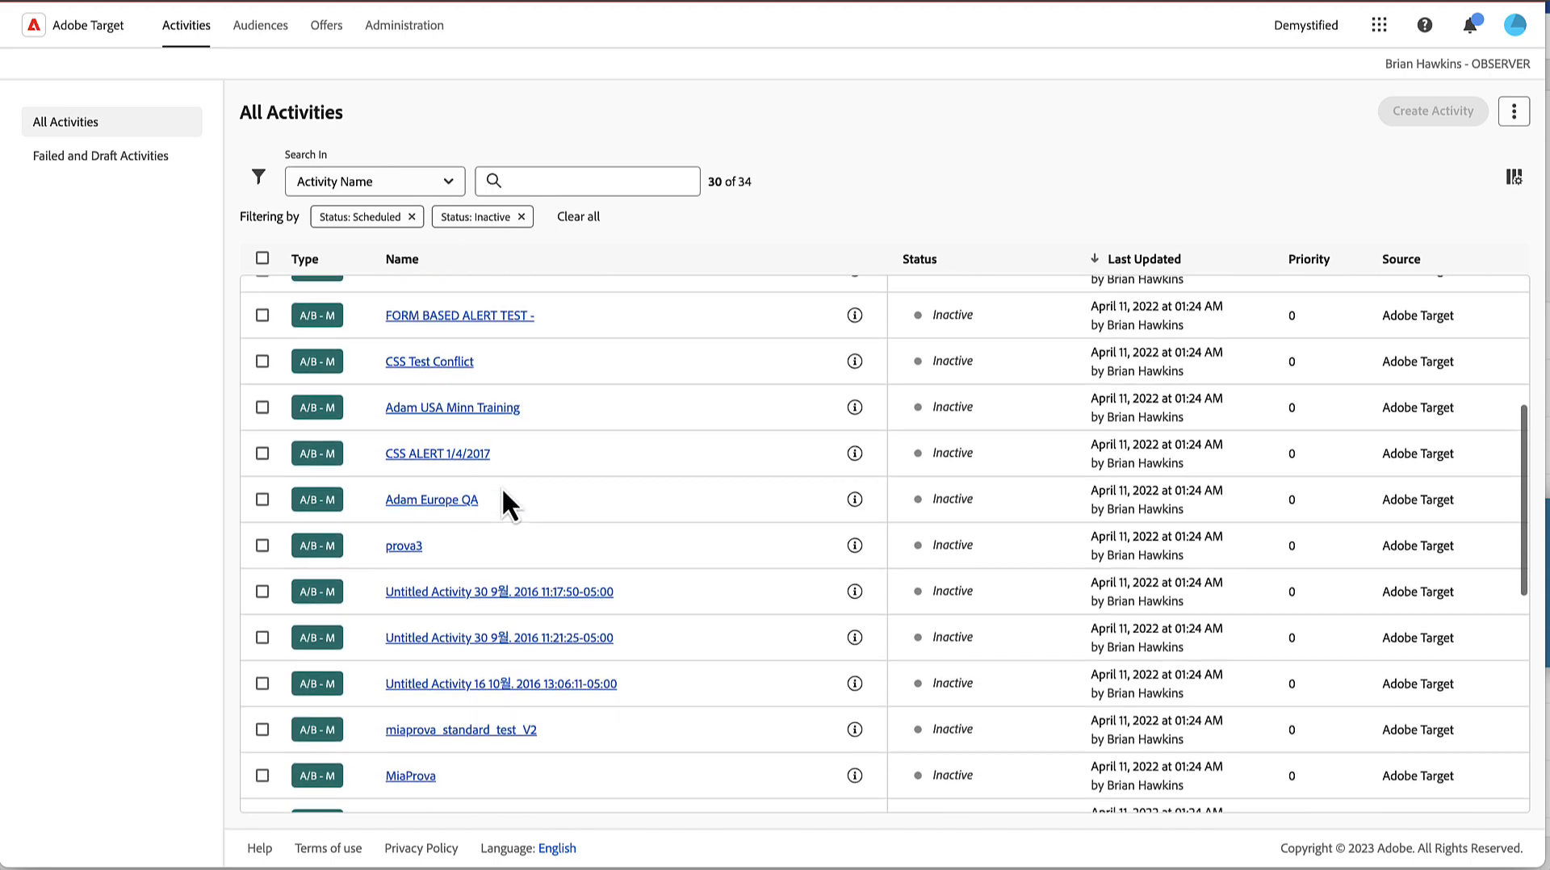
# Select all 34 activities via the header checkbox, then cancel the customize-table dialog.
pyautogui.click(261, 257)
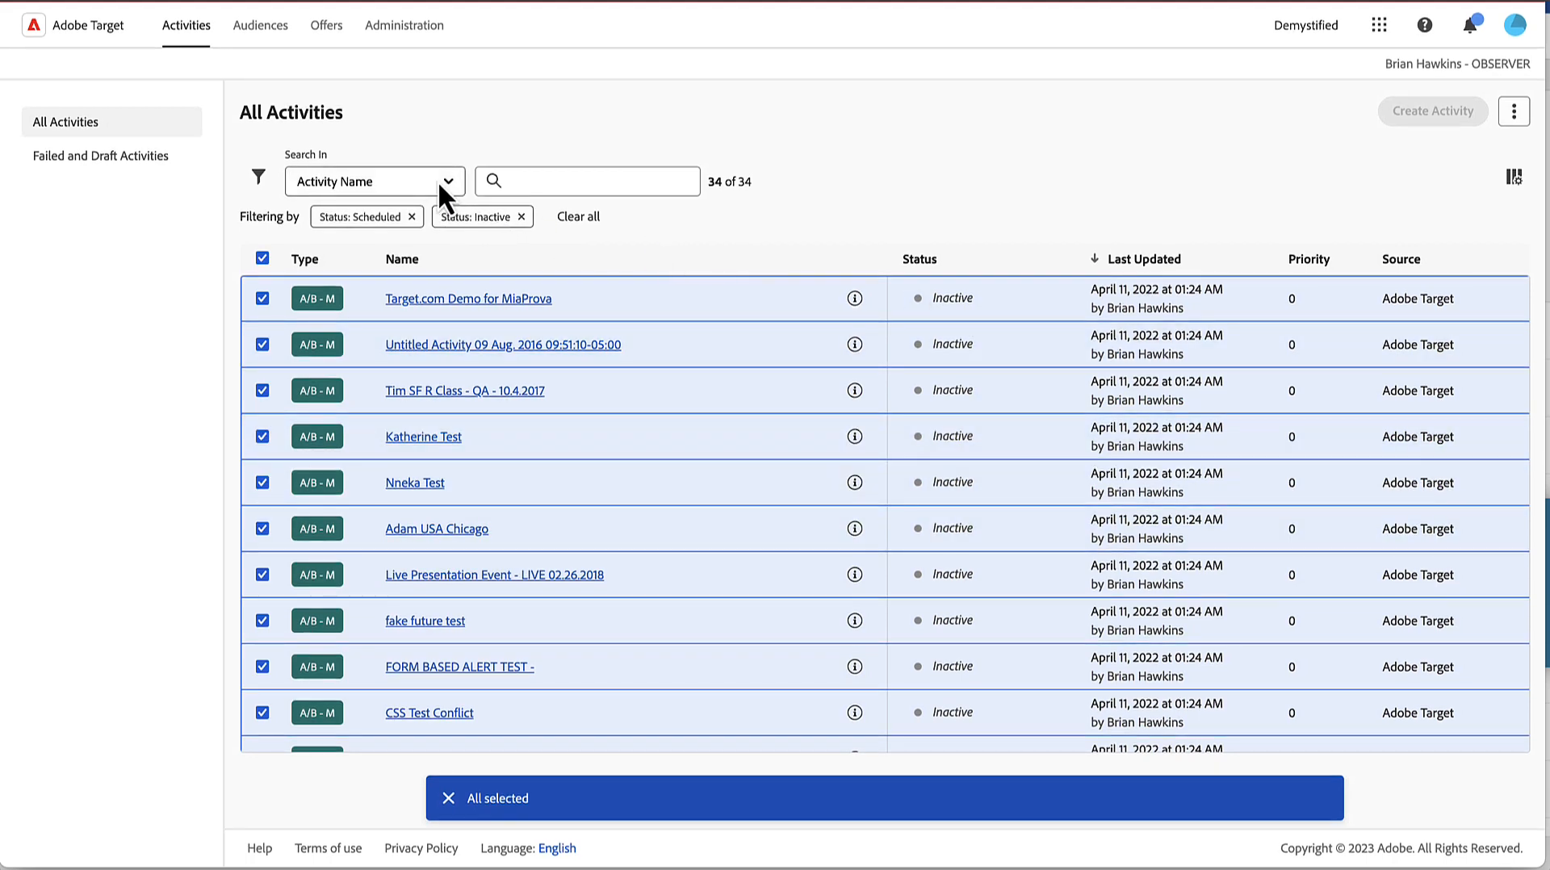
pyautogui.click(1515, 177)
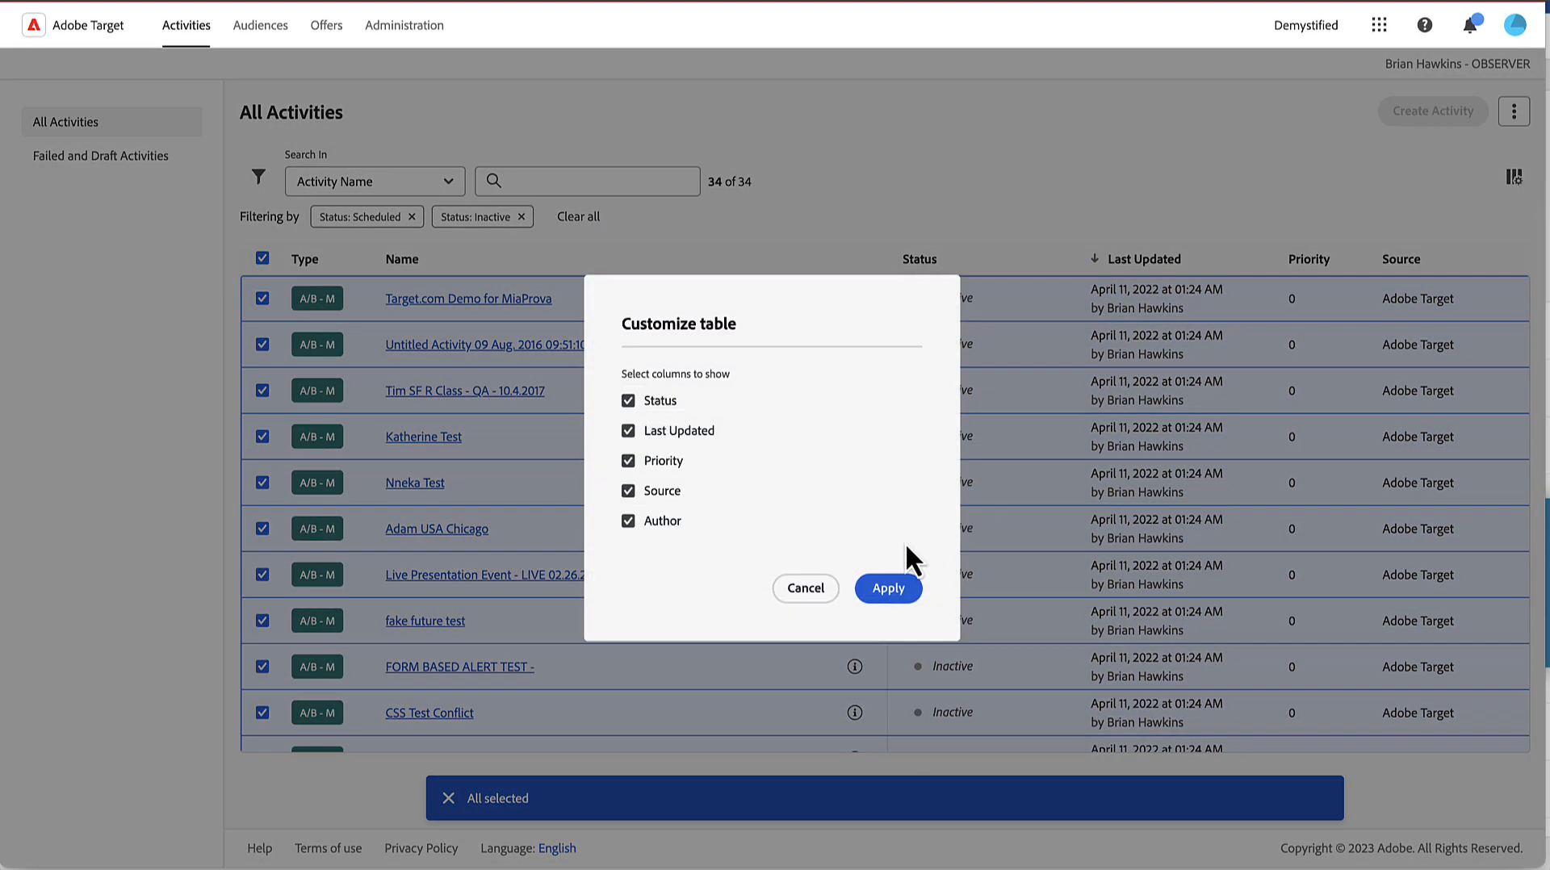
pyautogui.click(887, 588)
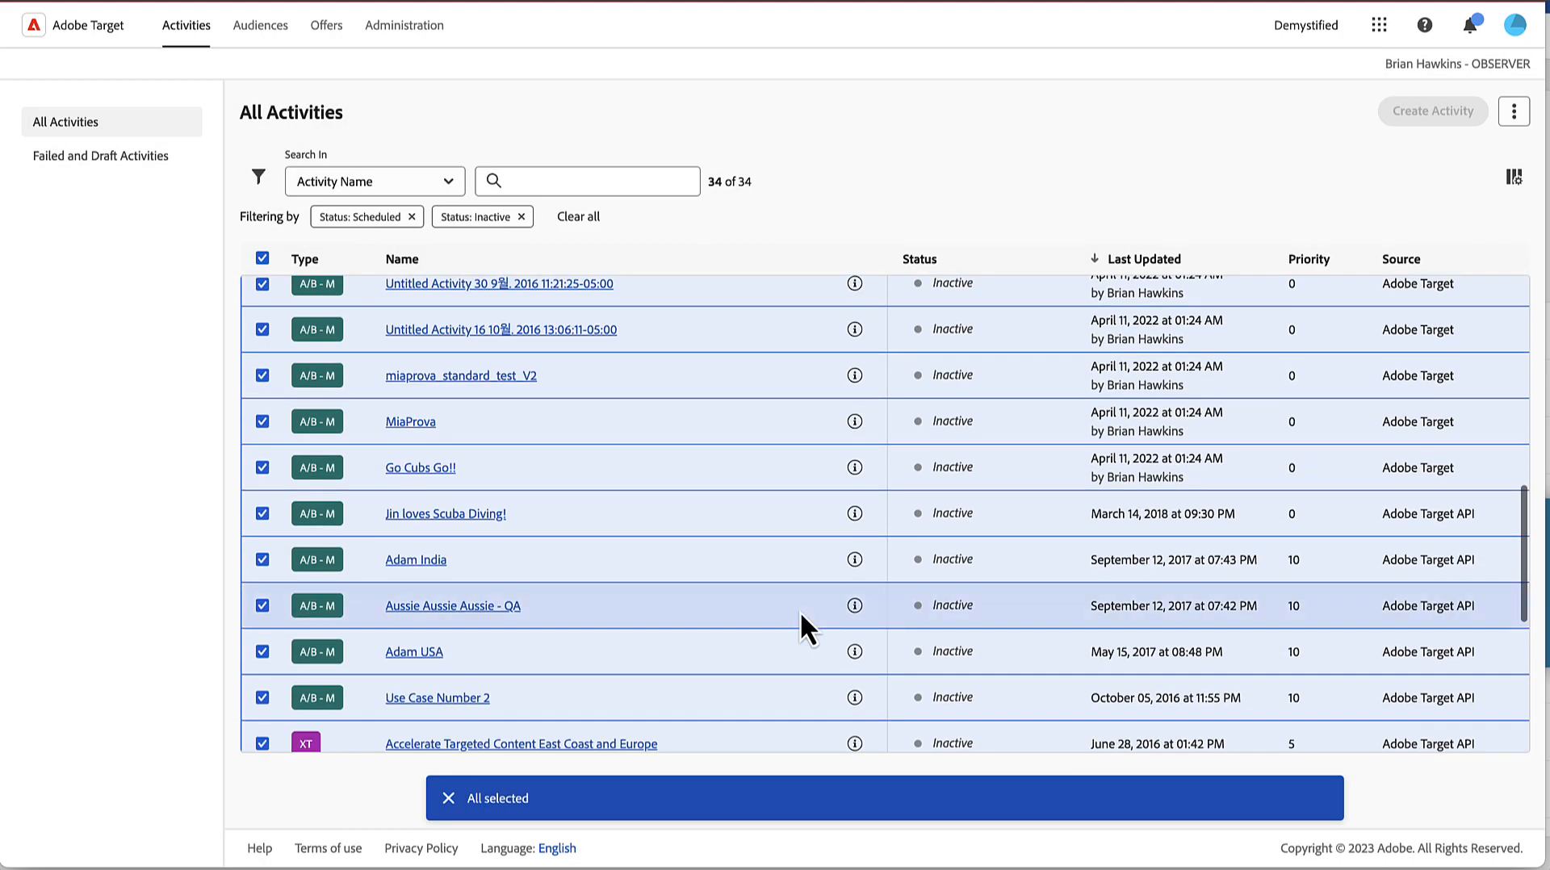